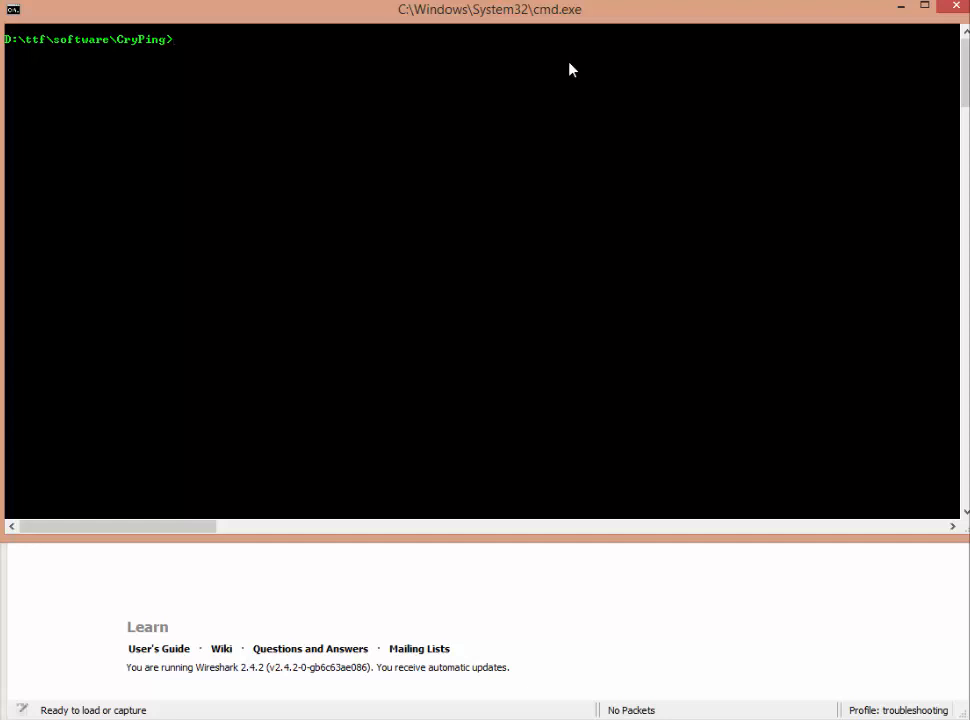
pyautogui.moveTo(16, 42)
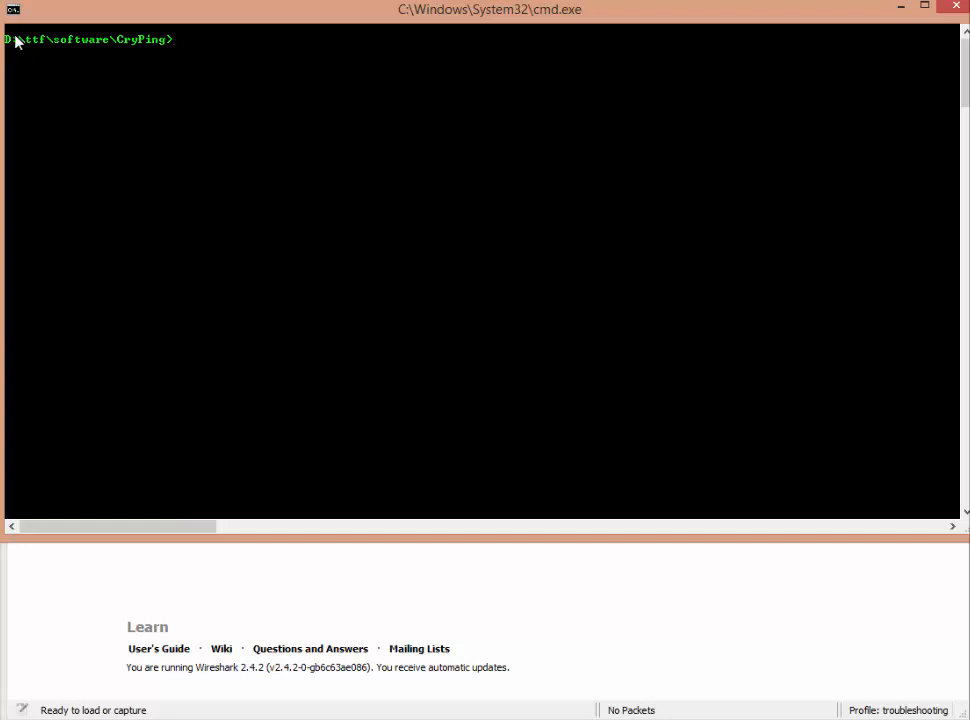
pyautogui.moveTo(240, 68)
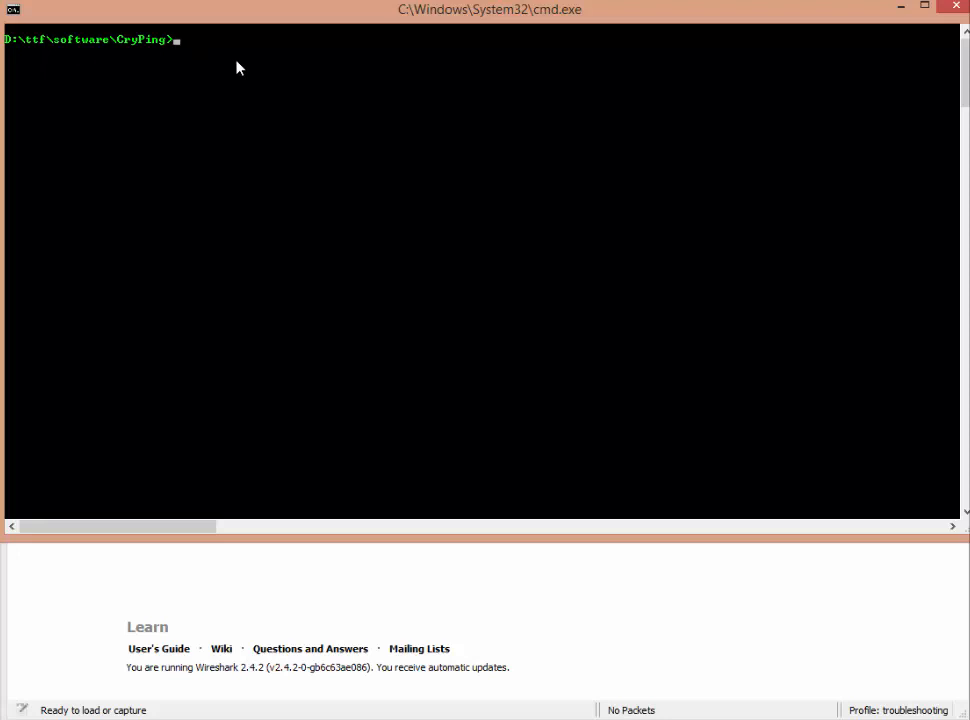
# Shorten the prompt to a bare > with prompt $G.
pyautogui.write('prompt')
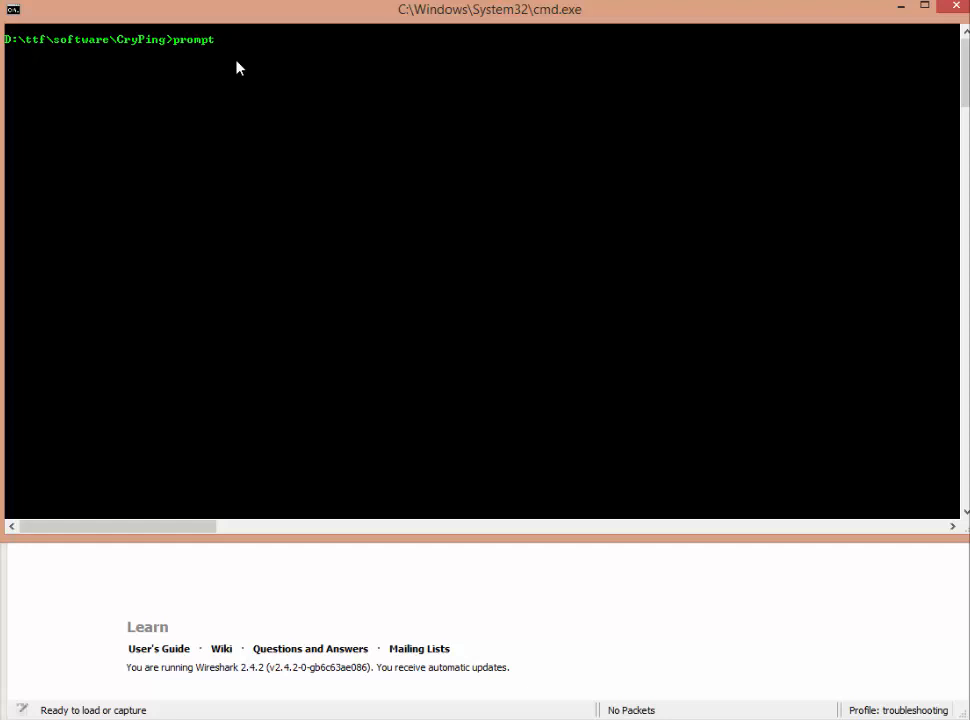
pyautogui.write('$G')
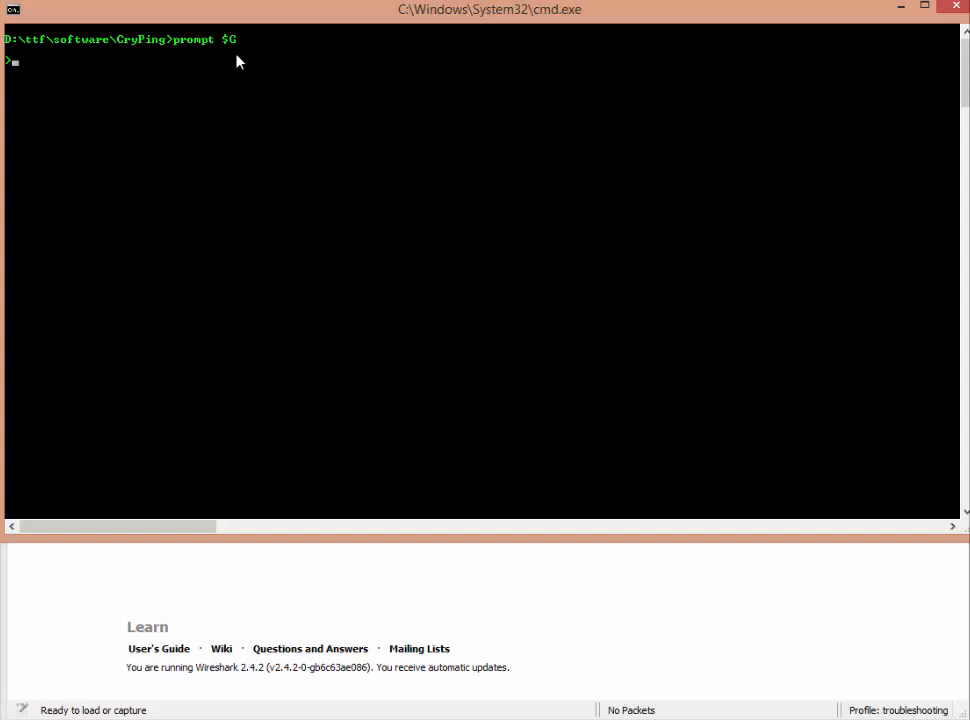
pyautogui.press('Return')
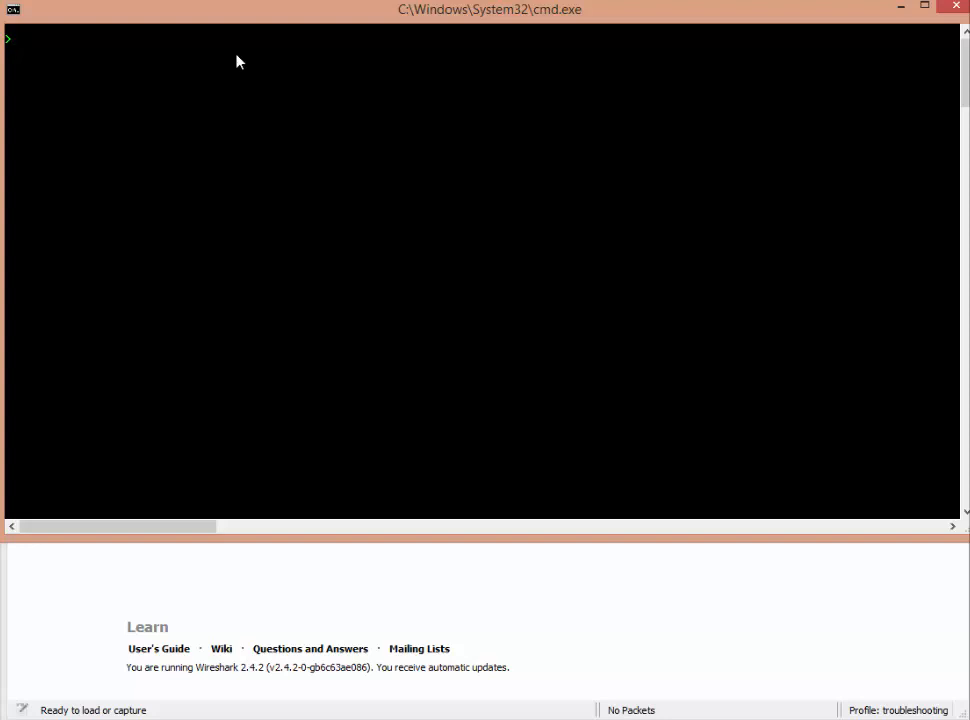
# Run cryping bare to list usage options, then begin cryping 10.44.10.1.
pyautogui.write('cryping')
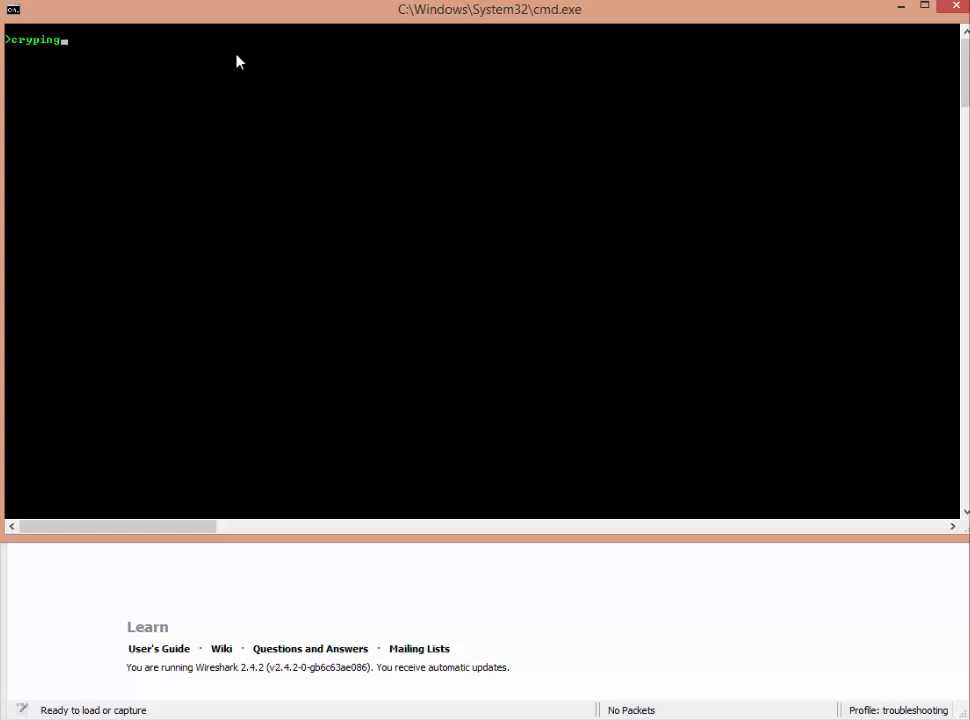
pyautogui.press('Return')
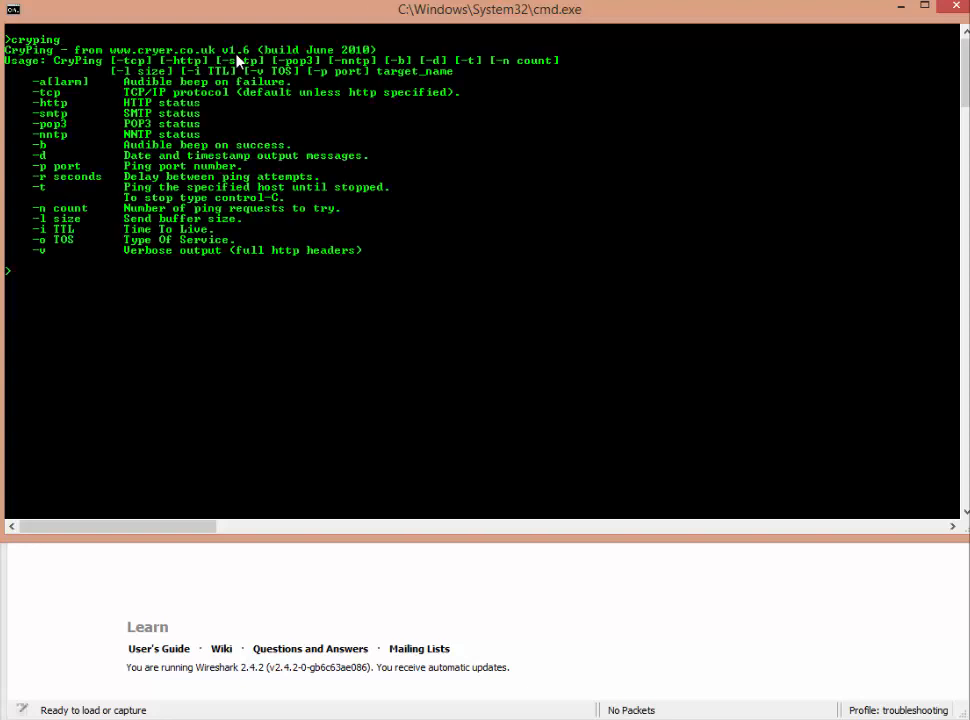
pyautogui.moveTo(444, 170)
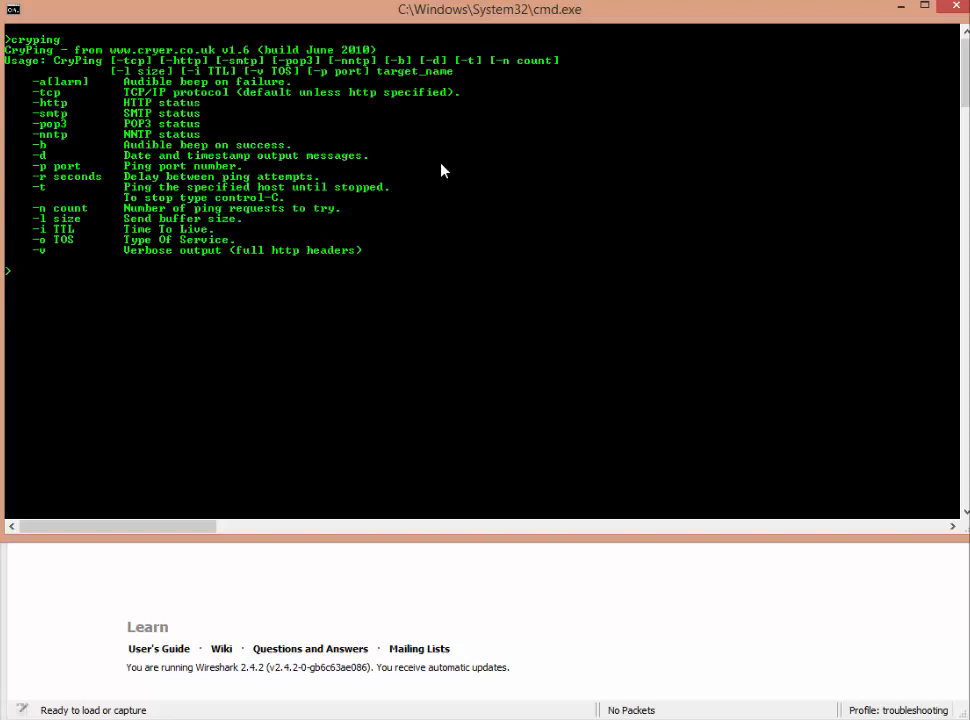
pyautogui.moveTo(416, 588)
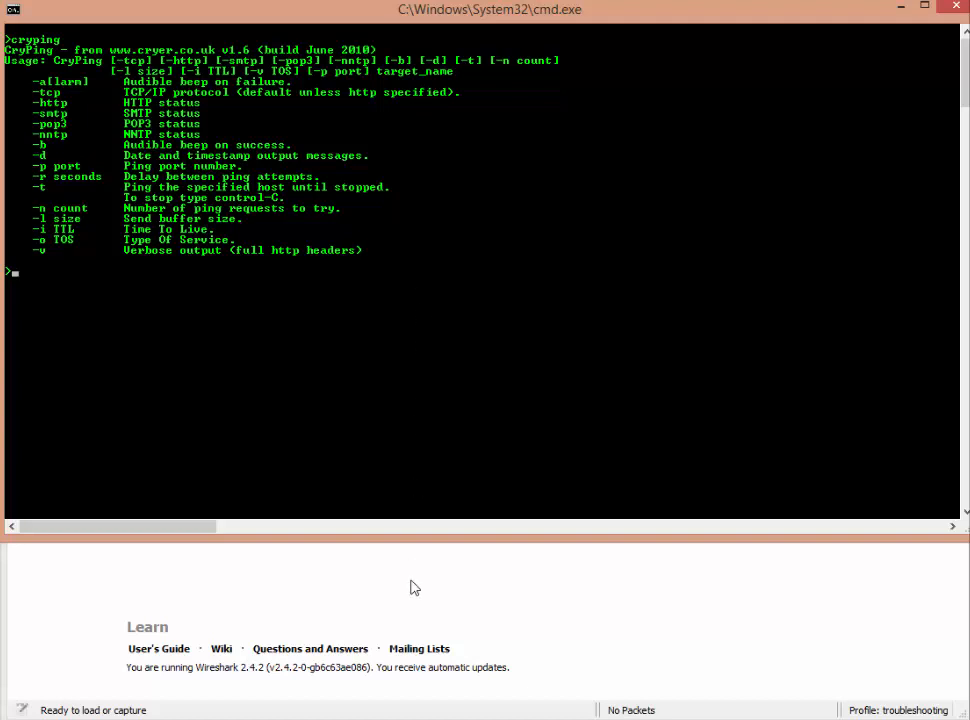
pyautogui.moveTo(380, 372)
pyautogui.write('cryping 10')
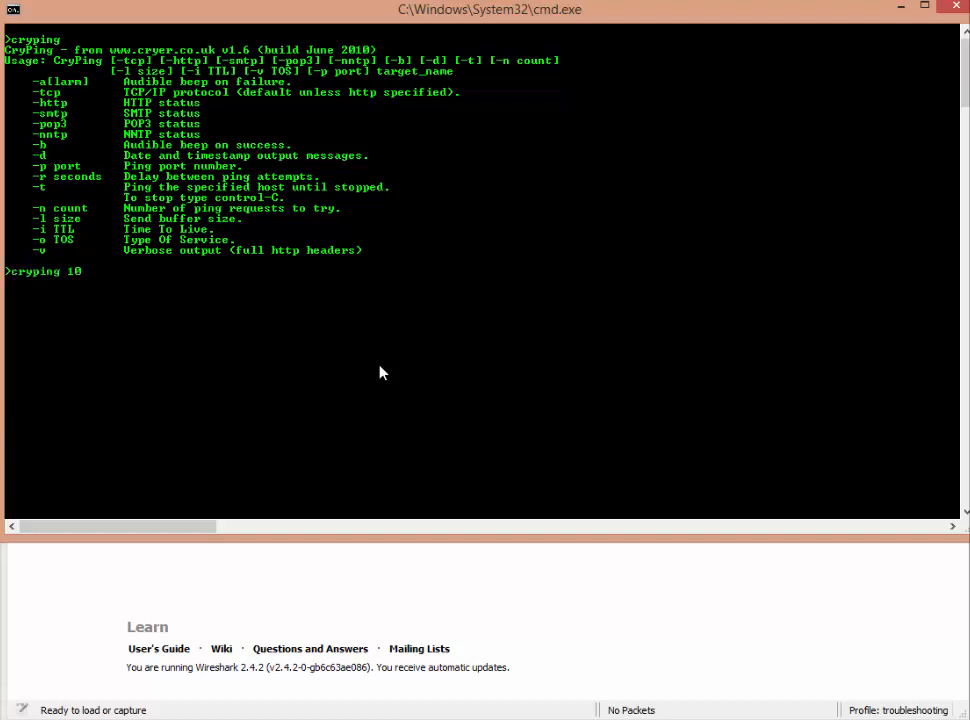
pyautogui.write('.44.10.1')
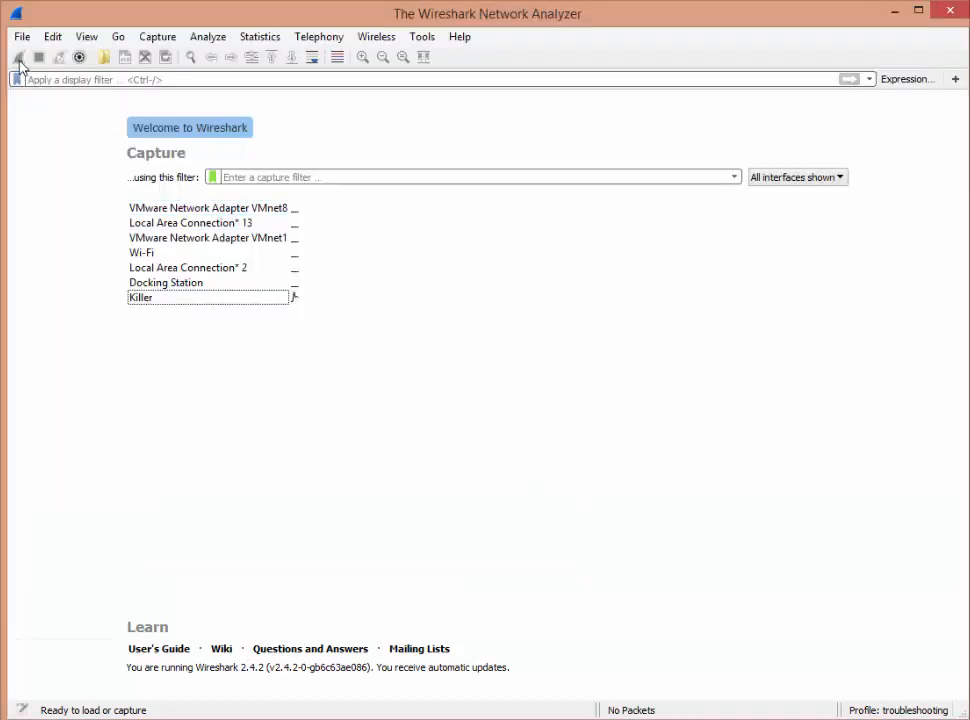
pyautogui.moveTo(210, 222)
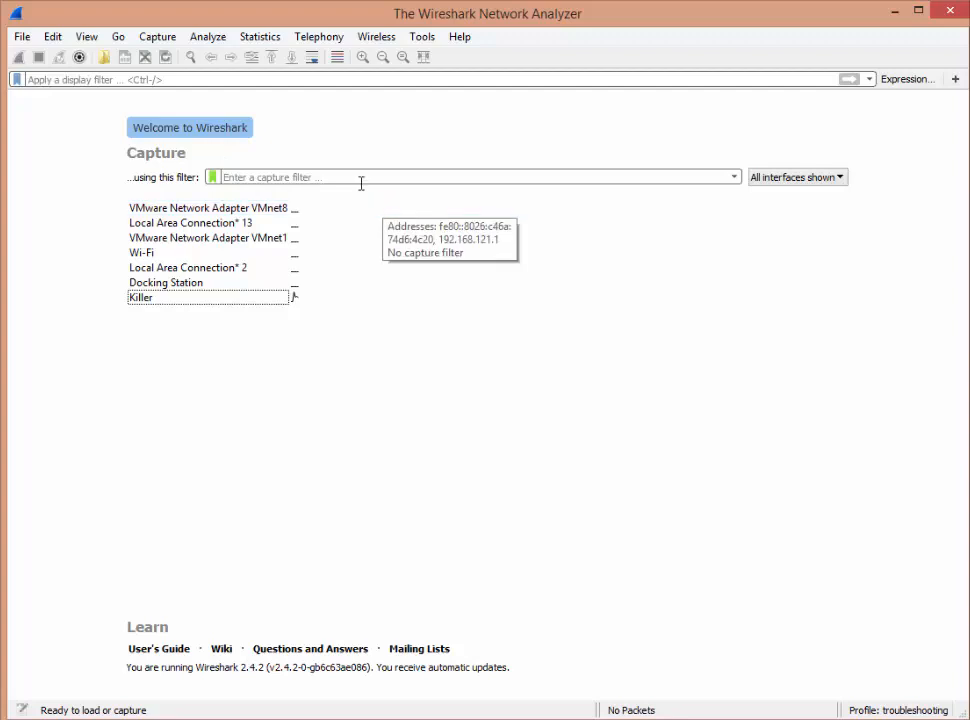
# Enter capture filter host 10.44.10.1 and choose the Killer interface.
pyautogui.write('host')
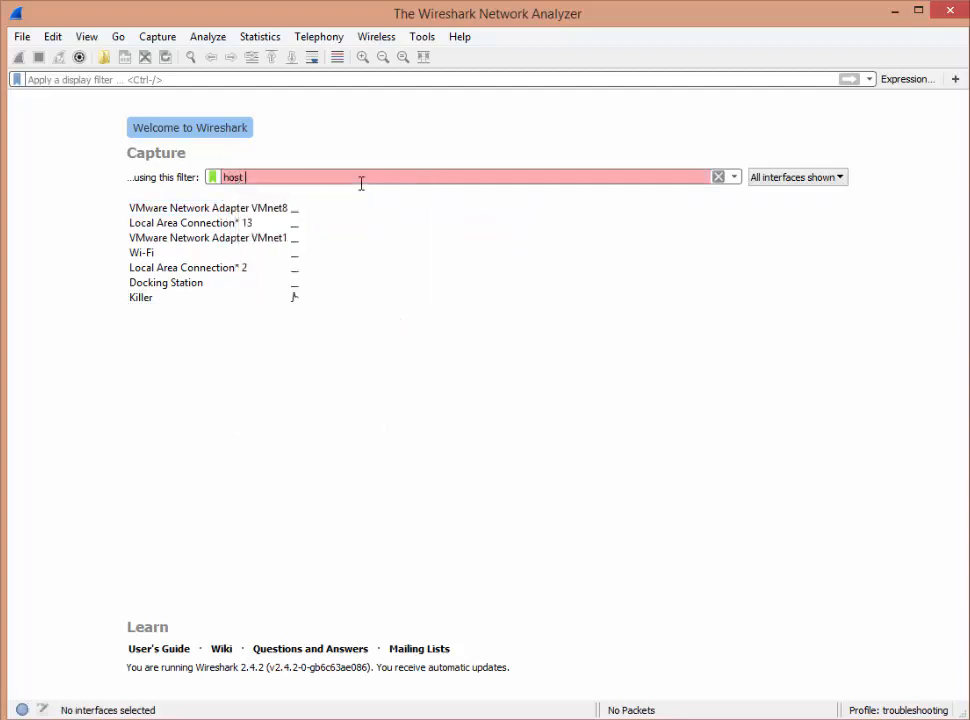
pyautogui.write('10.444.10.1')
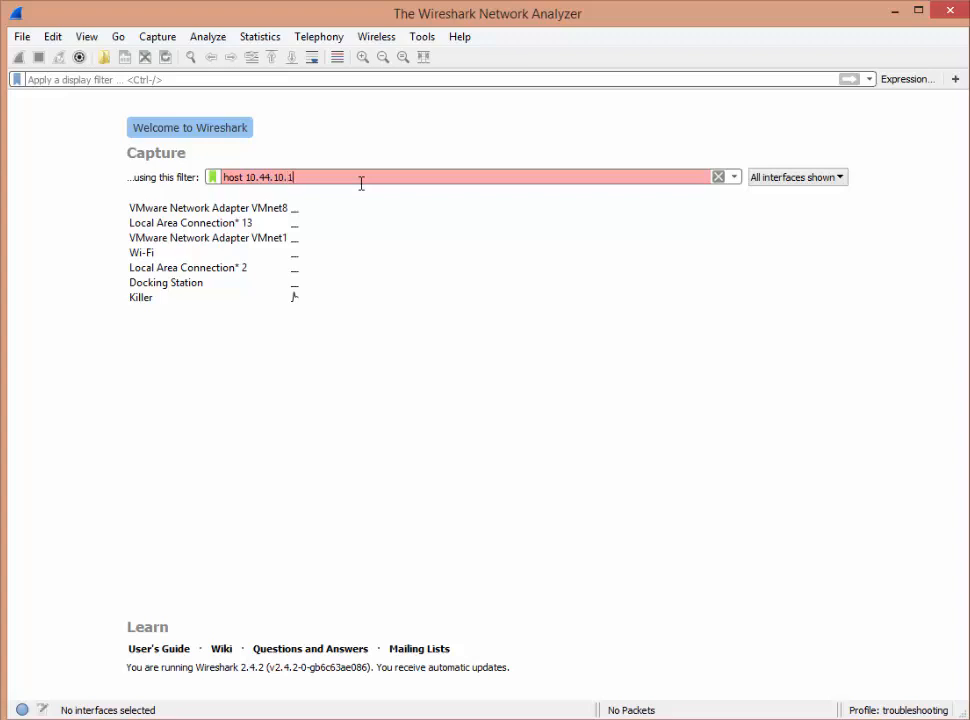
pyautogui.moveTo(322, 188)
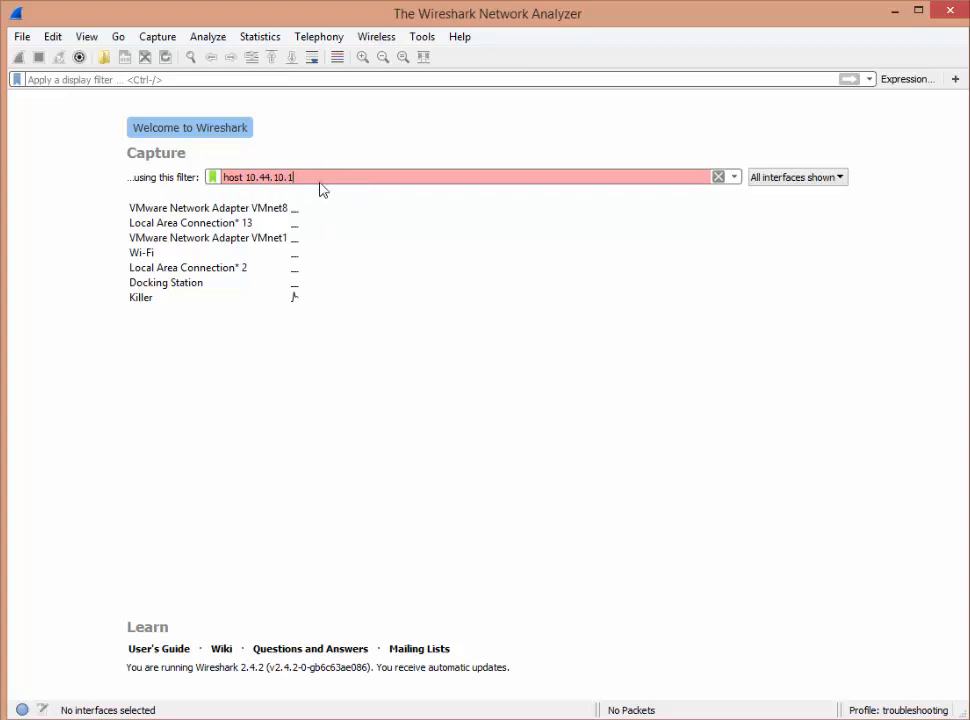
pyautogui.moveTo(378, 192)
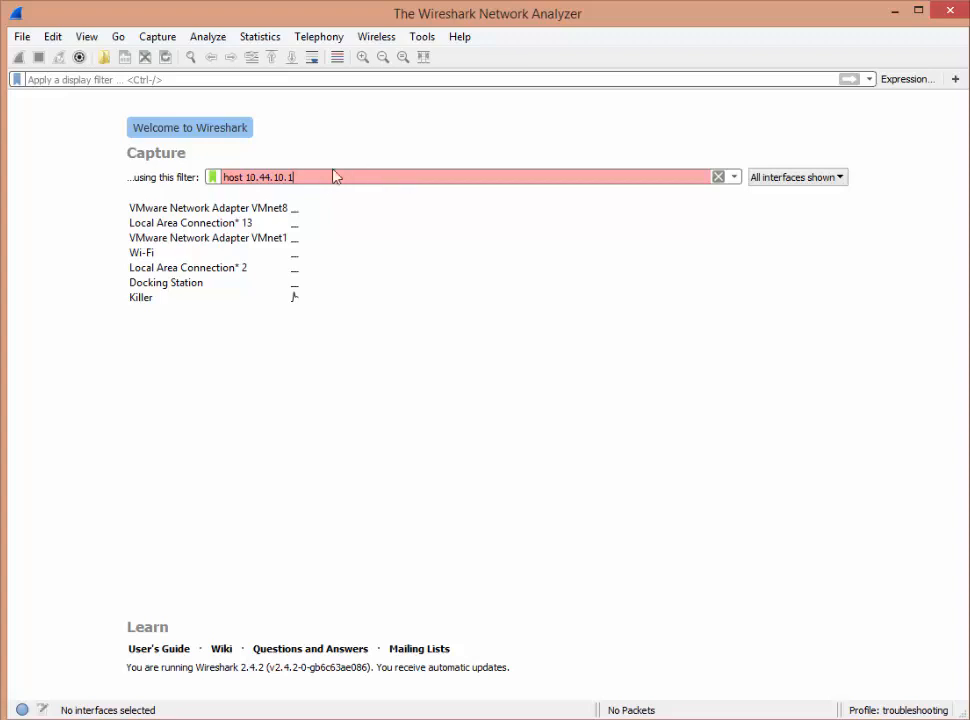
pyautogui.moveTo(390, 240)
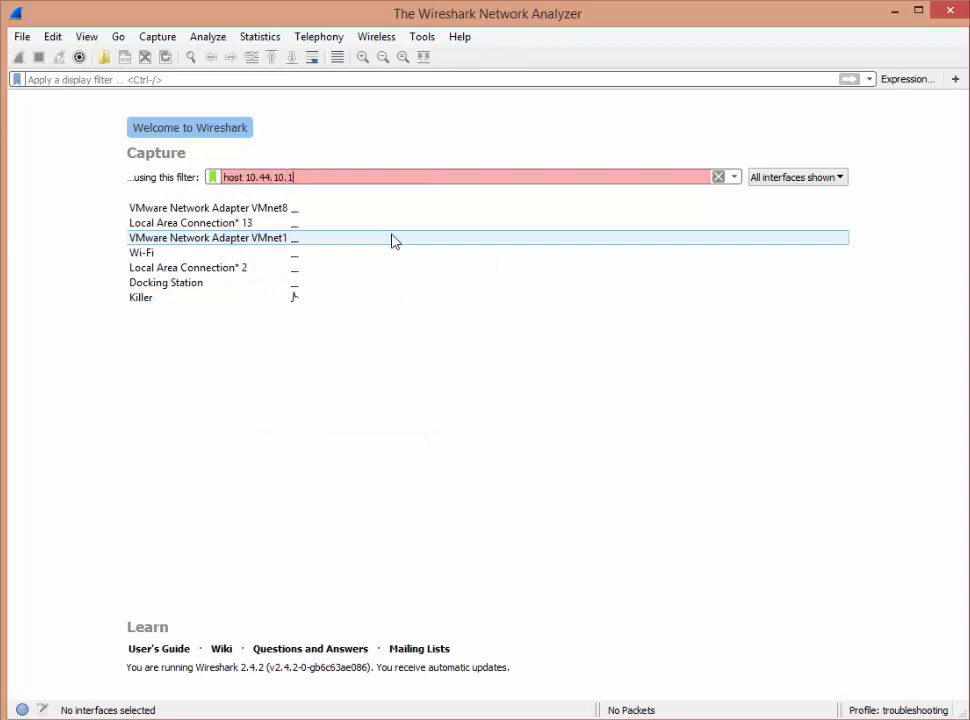
pyautogui.click(716, 176)
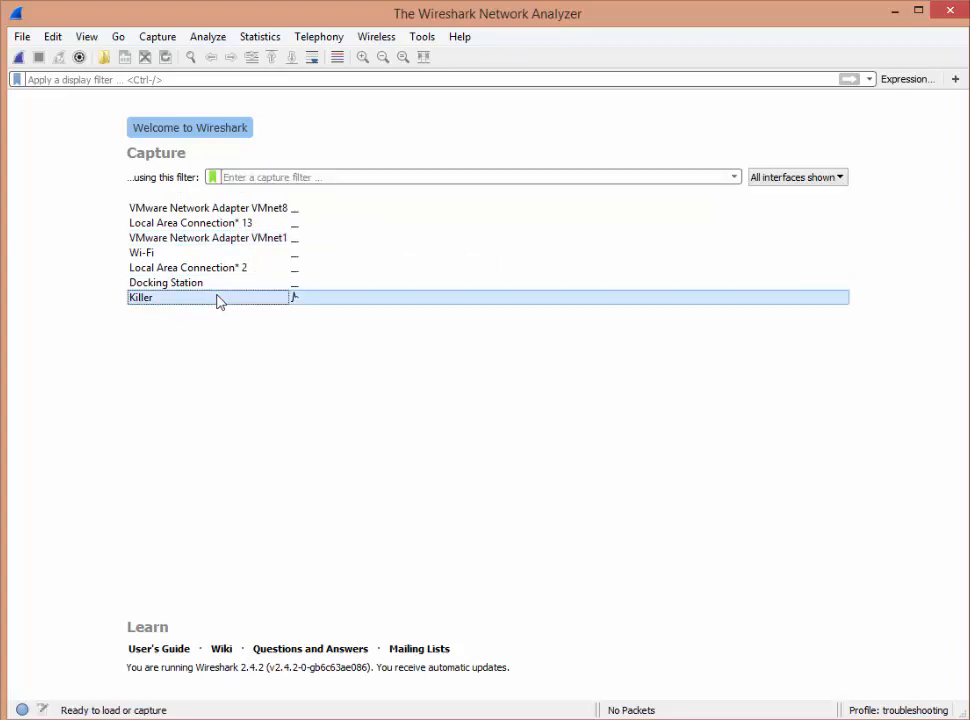
pyautogui.click(470, 176)
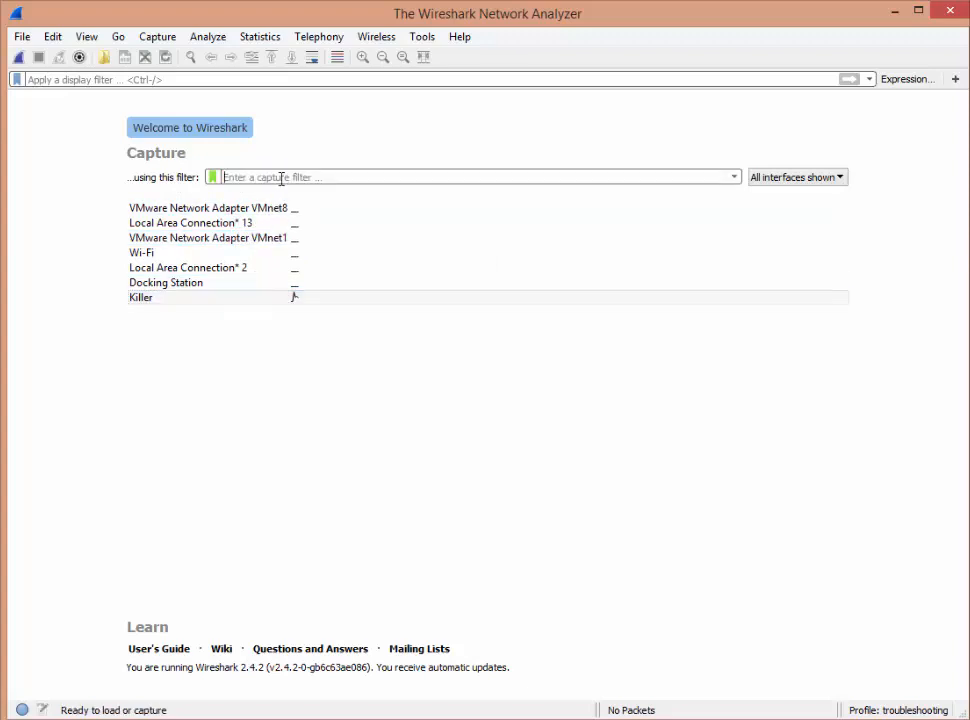
pyautogui.write('host 190')
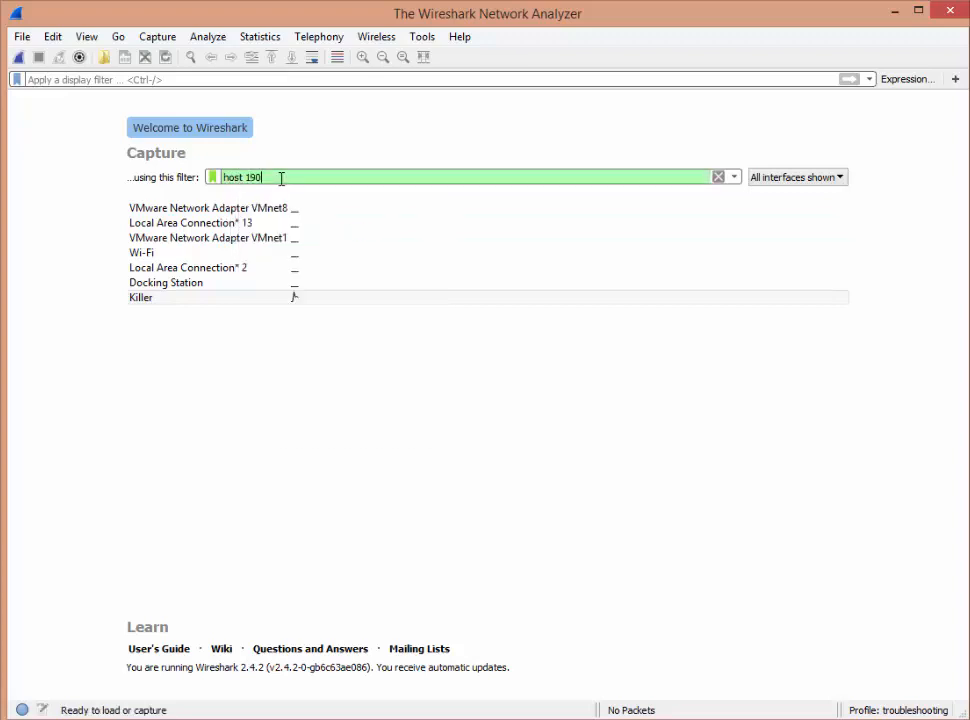
pyautogui.press('BackSpace')
pyautogui.write('.44.10.1')
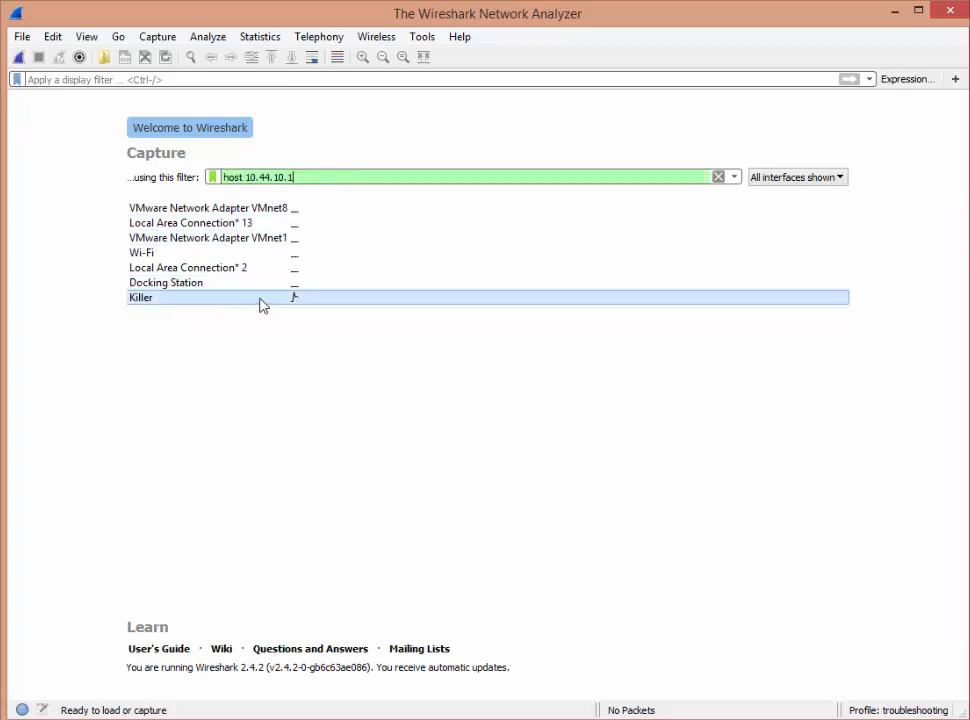
pyautogui.moveTo(268, 302)
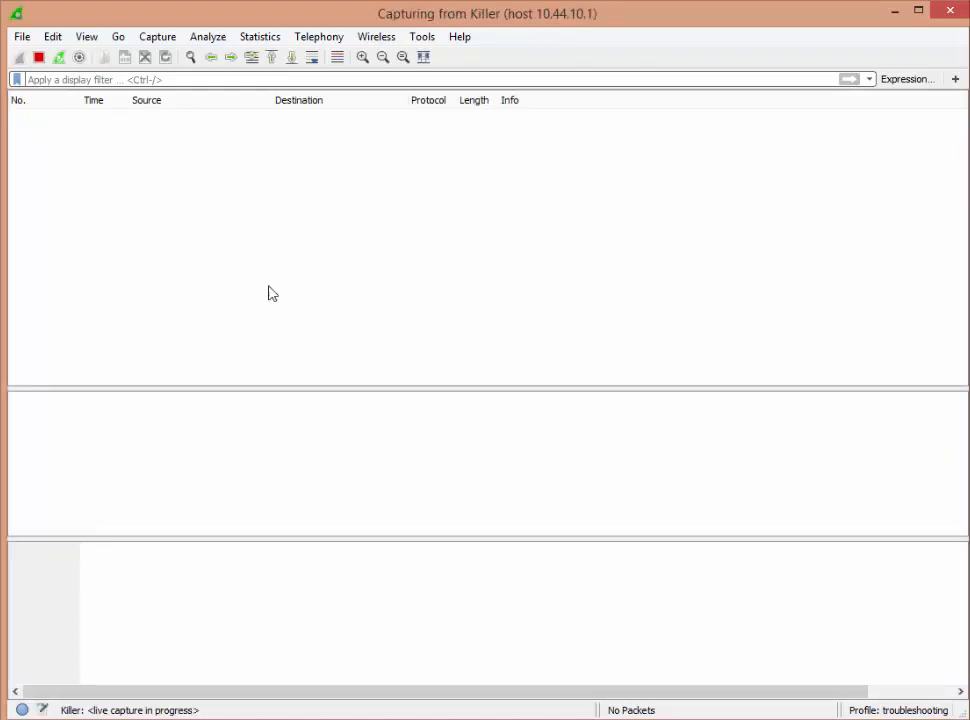
pyautogui.moveTo(576, 14)
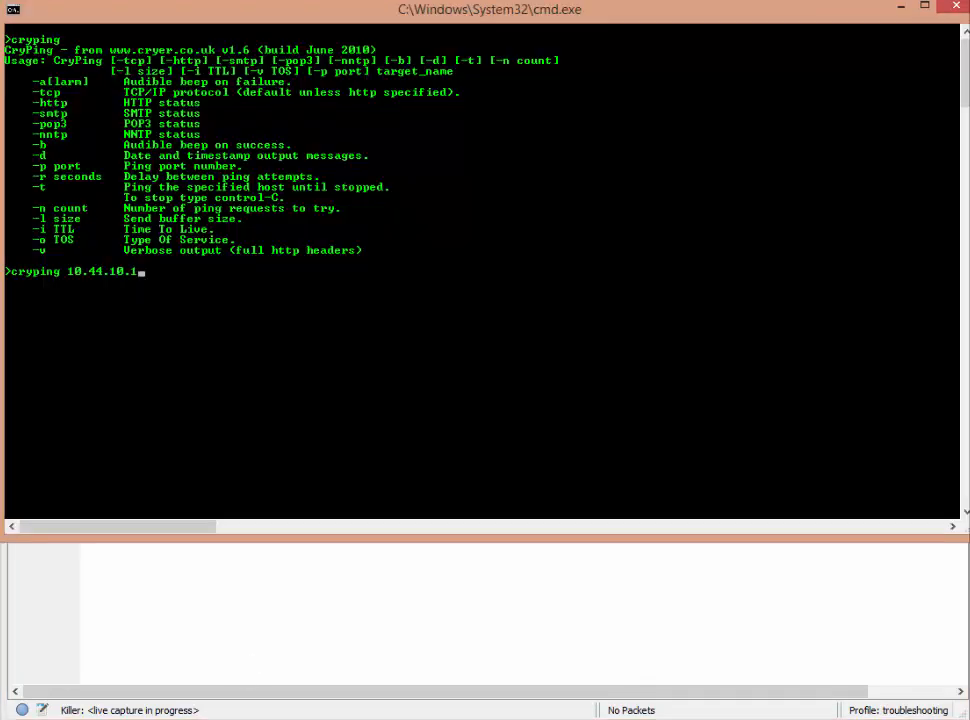
# Run cryping 10.44.10.1 while Wireshark records the four ping replies.
pyautogui.press('Return')
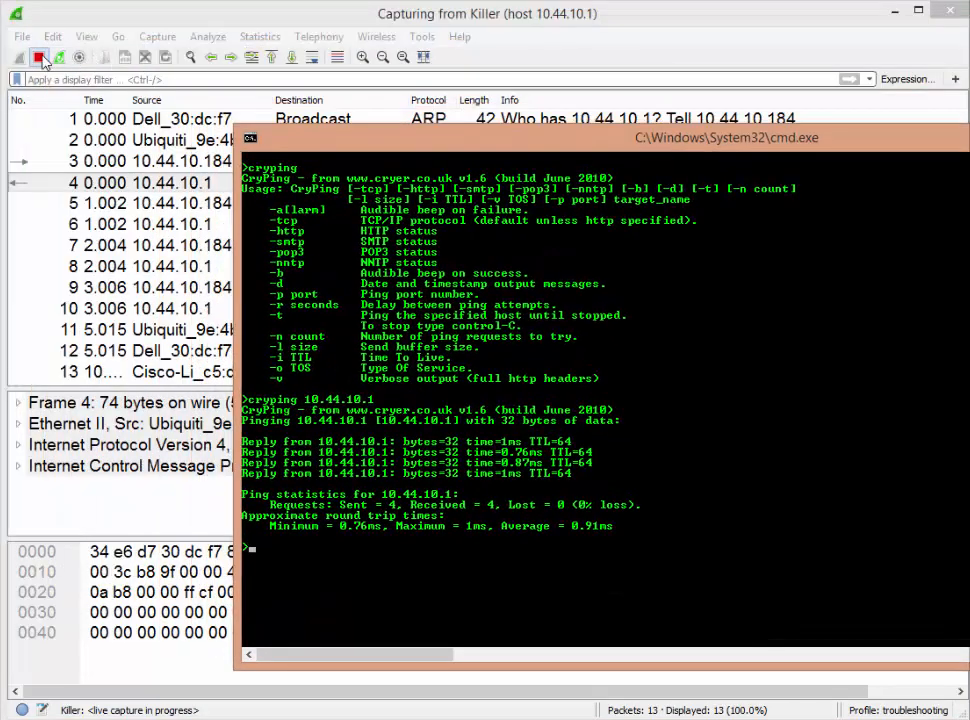
# Stop the capture and set times to seconds since the previous displayed packet.
pyautogui.click(40, 56)
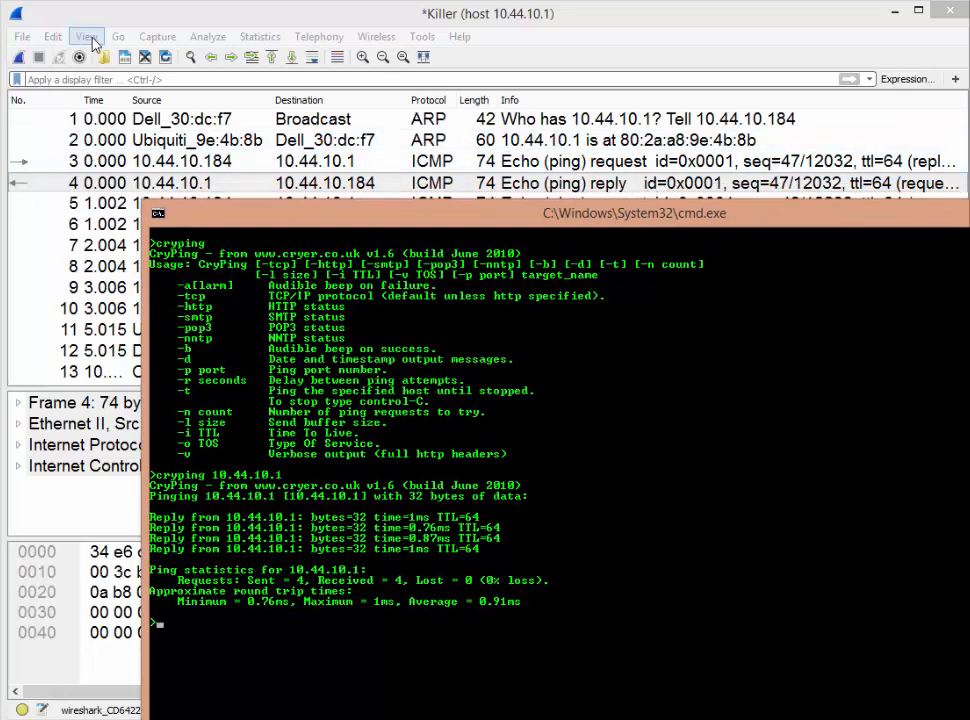
pyautogui.click(88, 36)
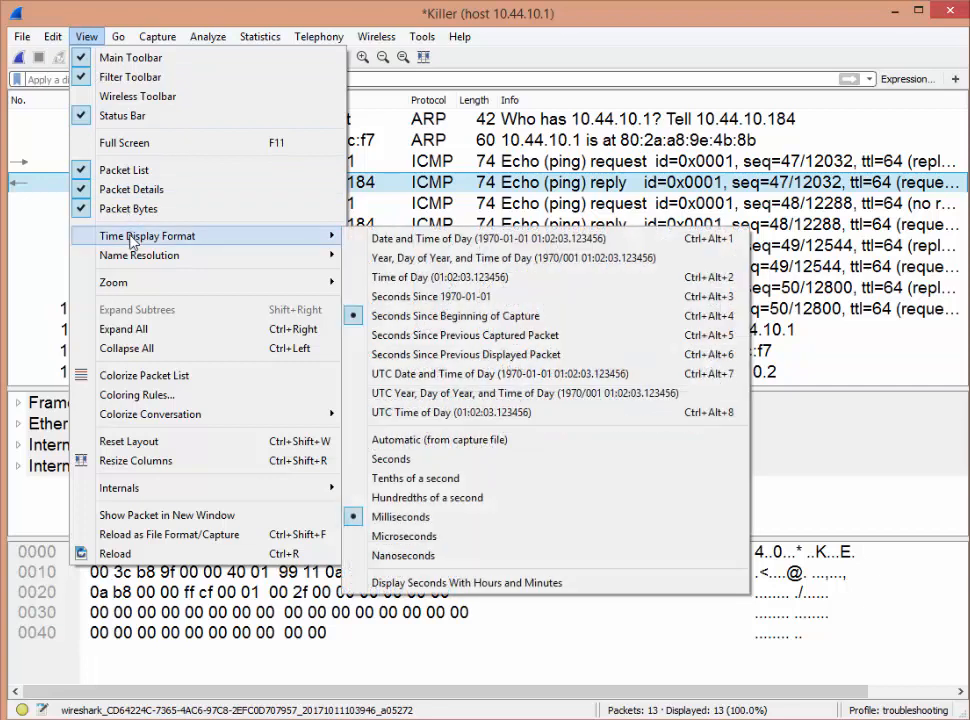
pyautogui.moveTo(464, 354)
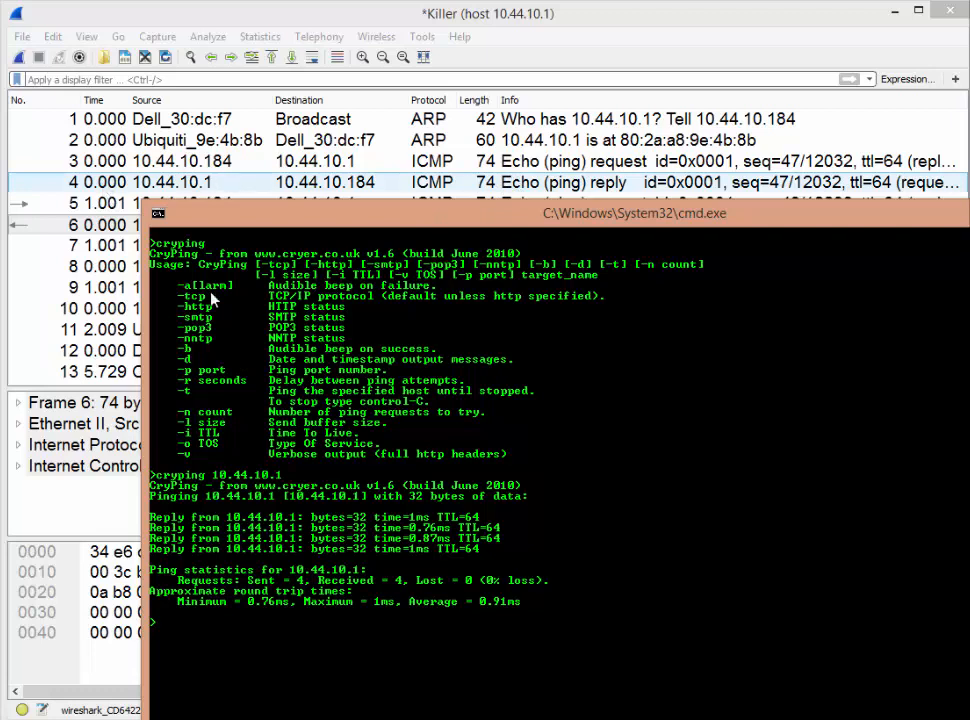
pyautogui.moveTo(432, 530)
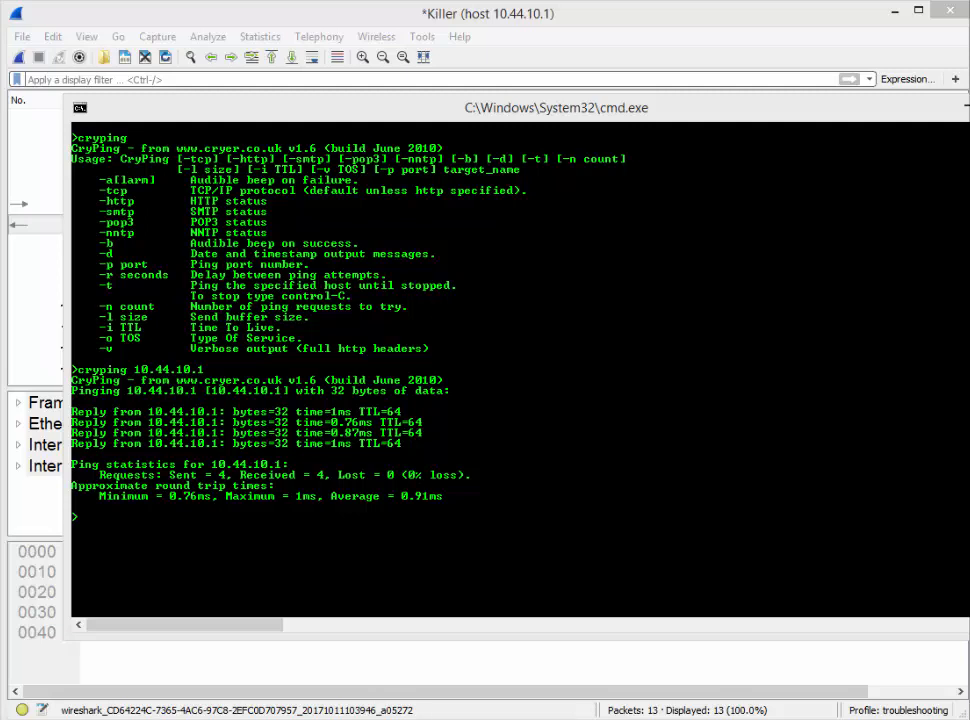
pyautogui.moveTo(112, 268)
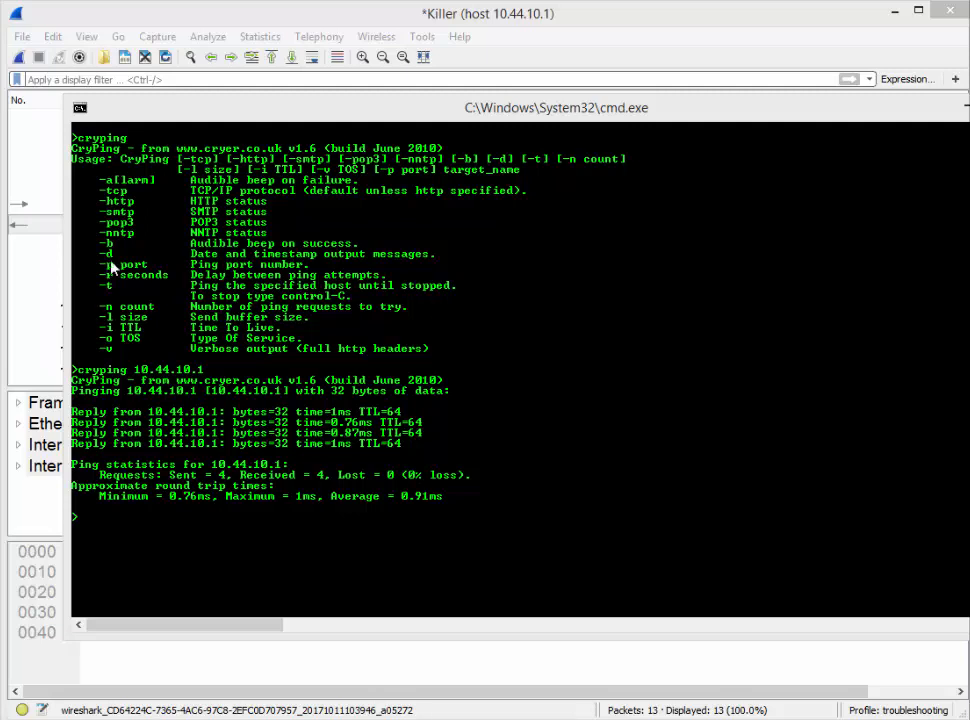
# Prepare cryping -http 10.44.10.1 and start a fresh capture on Killer.
pyautogui.write('cryping -http 10.44.10.1')
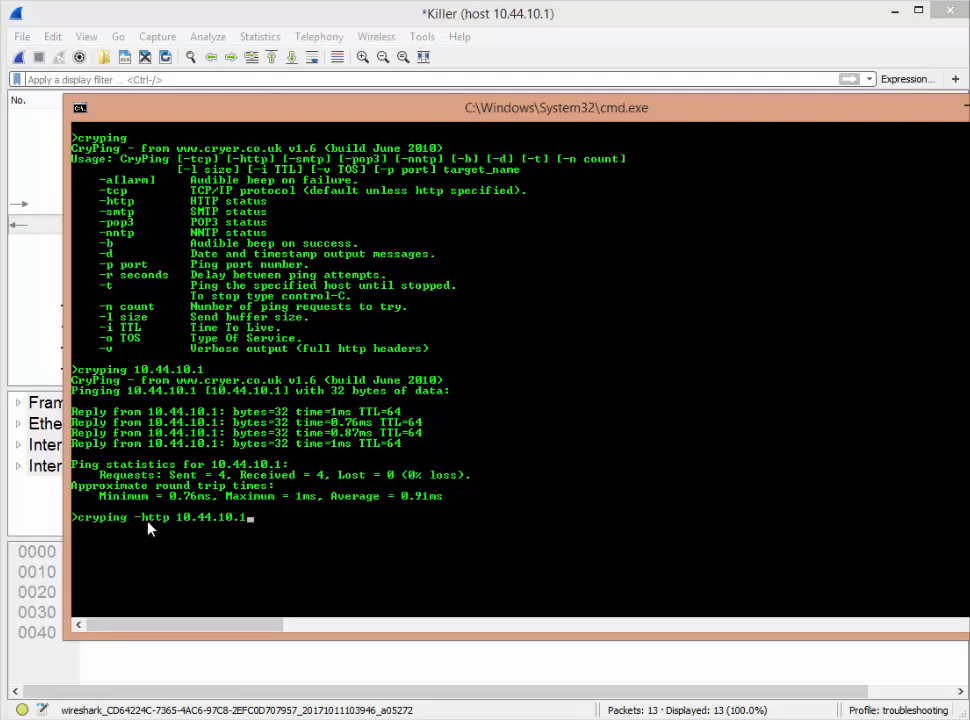
pyautogui.moveTo(228, 528)
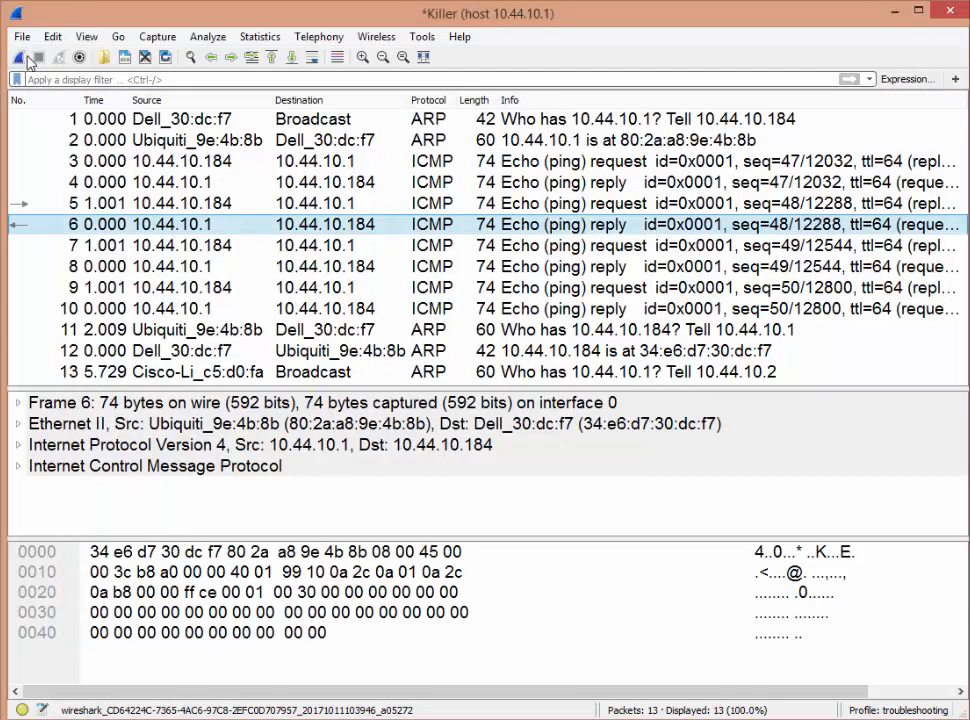
pyautogui.click(38, 56)
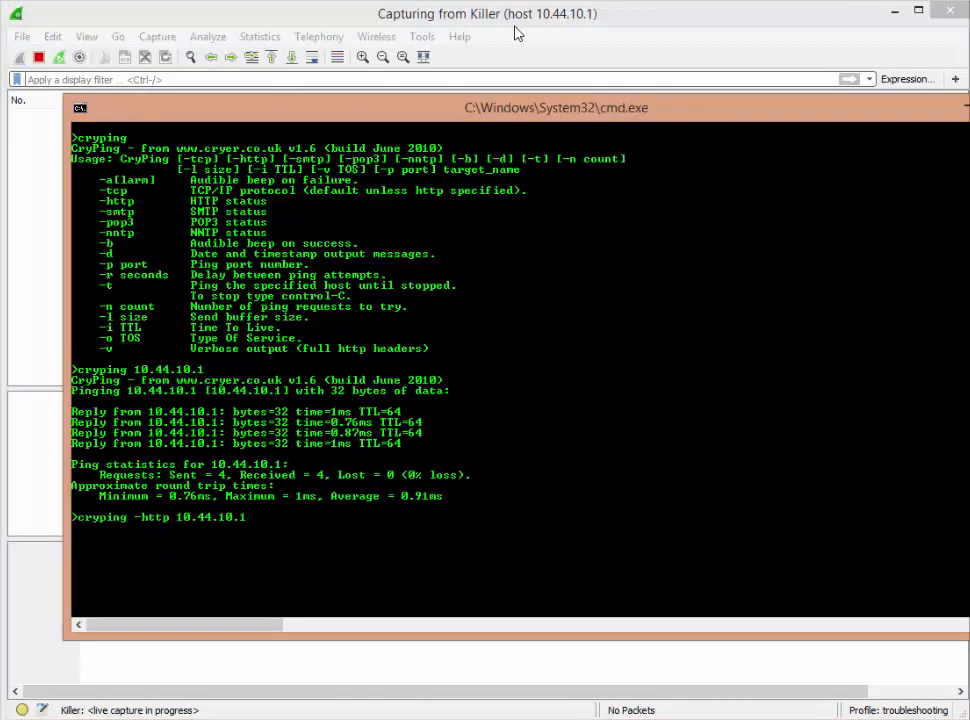
pyautogui.moveTo(520, 32)
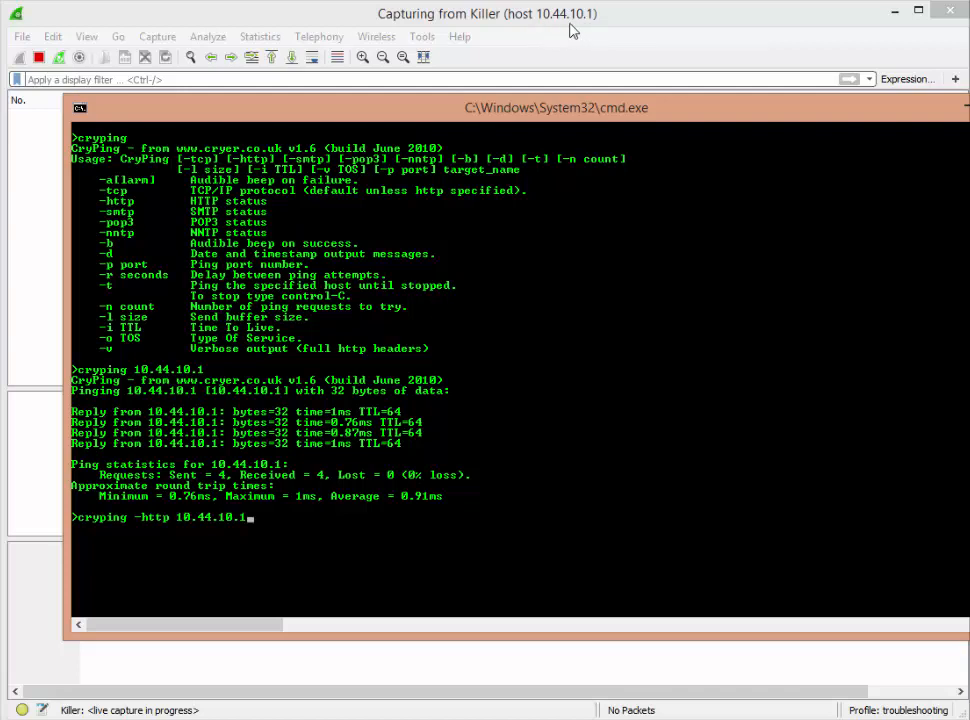
pyautogui.moveTo(484, 306)
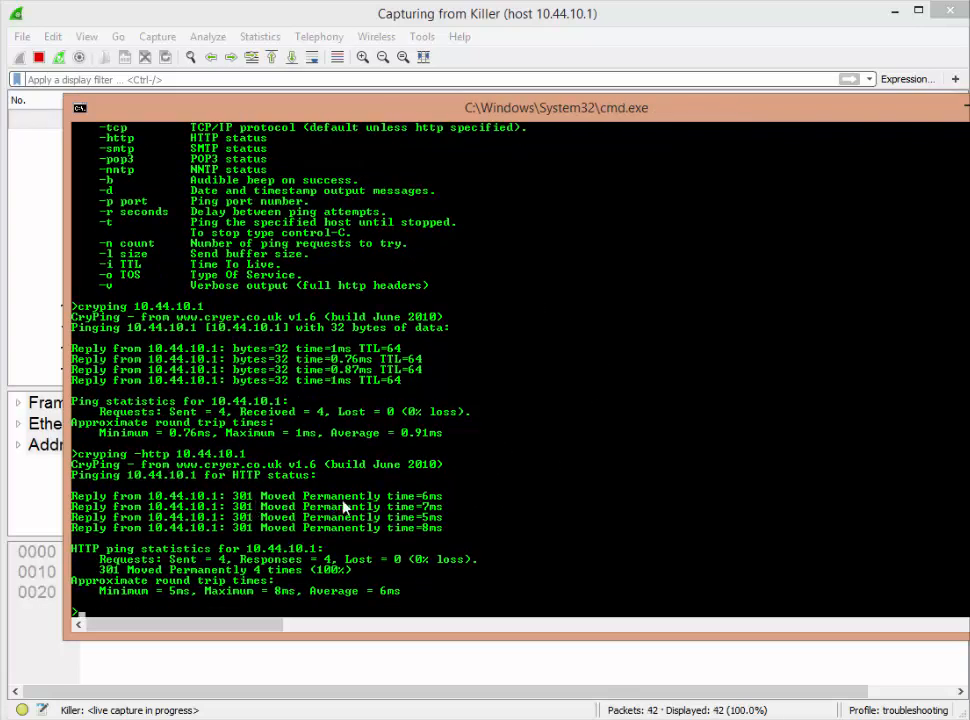
pyautogui.moveTo(250, 504)
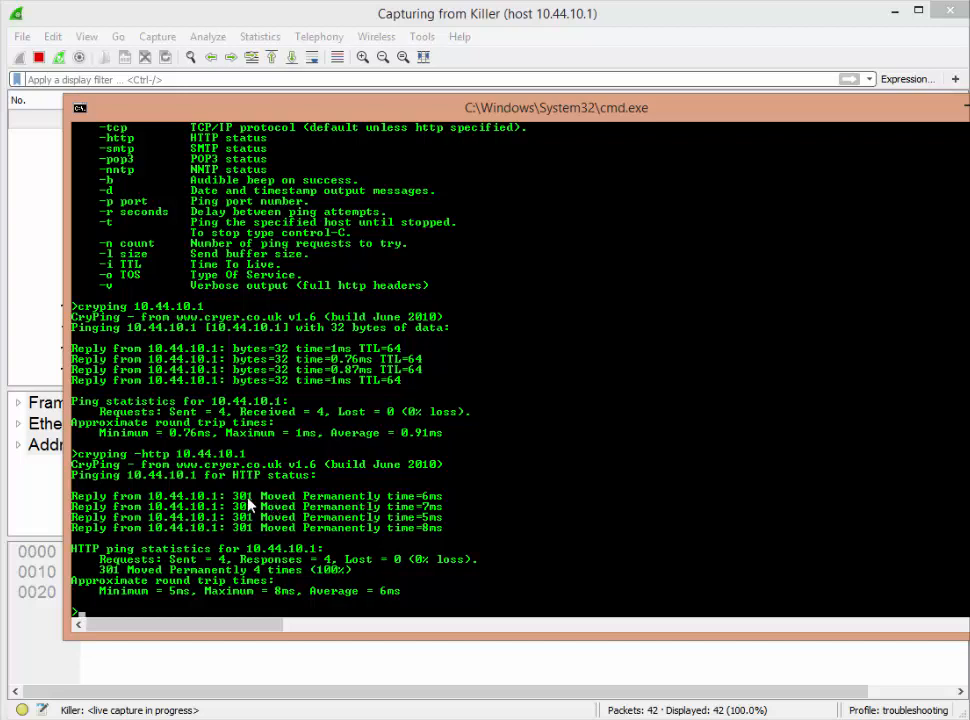
pyautogui.moveTo(256, 538)
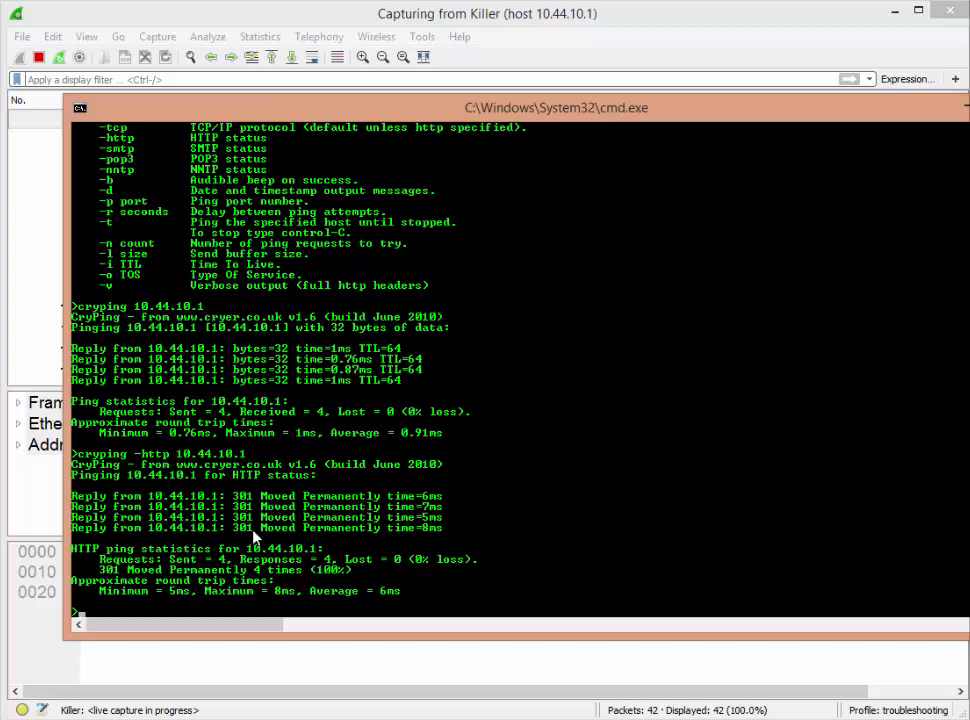
pyautogui.moveTo(268, 528)
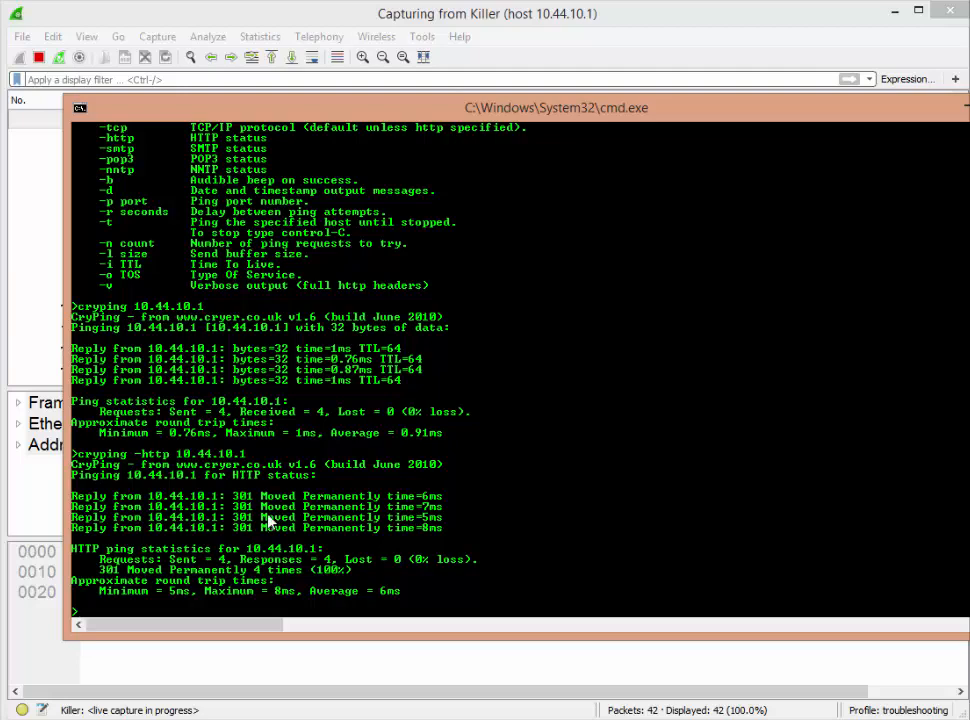
pyautogui.moveTo(550, 48)
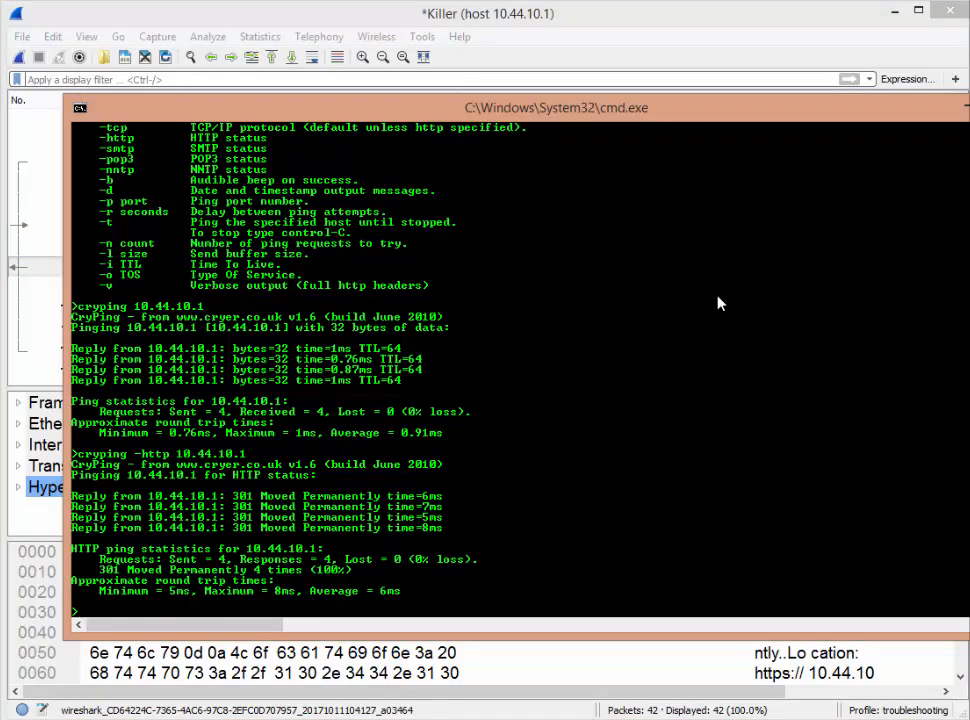
pyautogui.moveTo(540, 56)
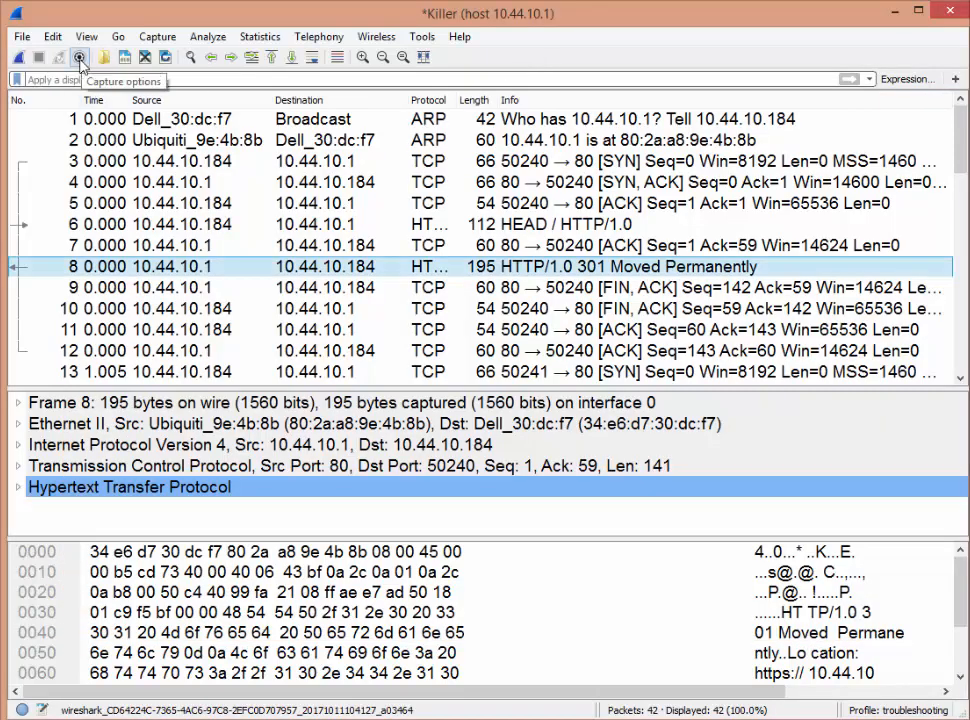
# Start a capture filtered to host 10.44.10.2 via Capture Options.
pyautogui.click(78, 56)
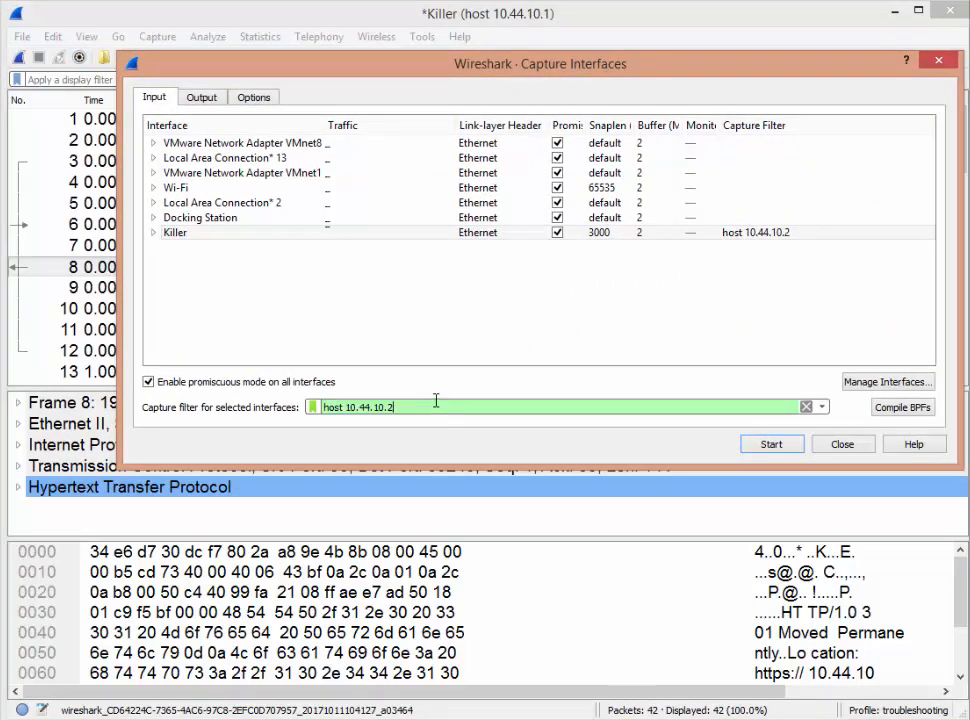
pyautogui.click(772, 444)
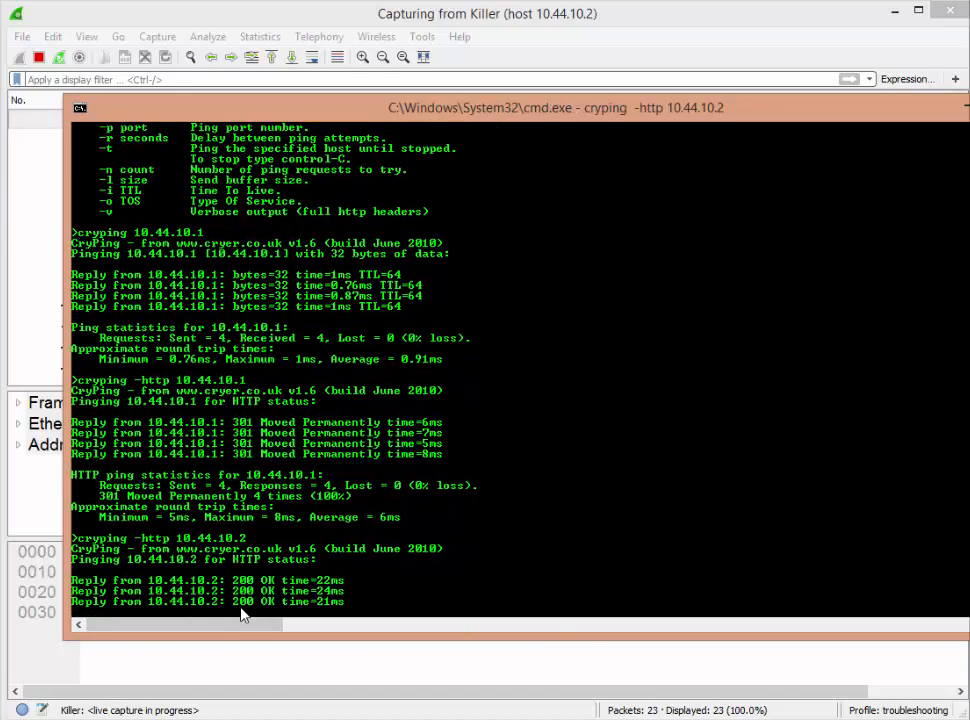
# Run cryping -http 10.44.10.2 -n 1 -v to show the 200 OK response headers.
pyautogui.scroll(-3)
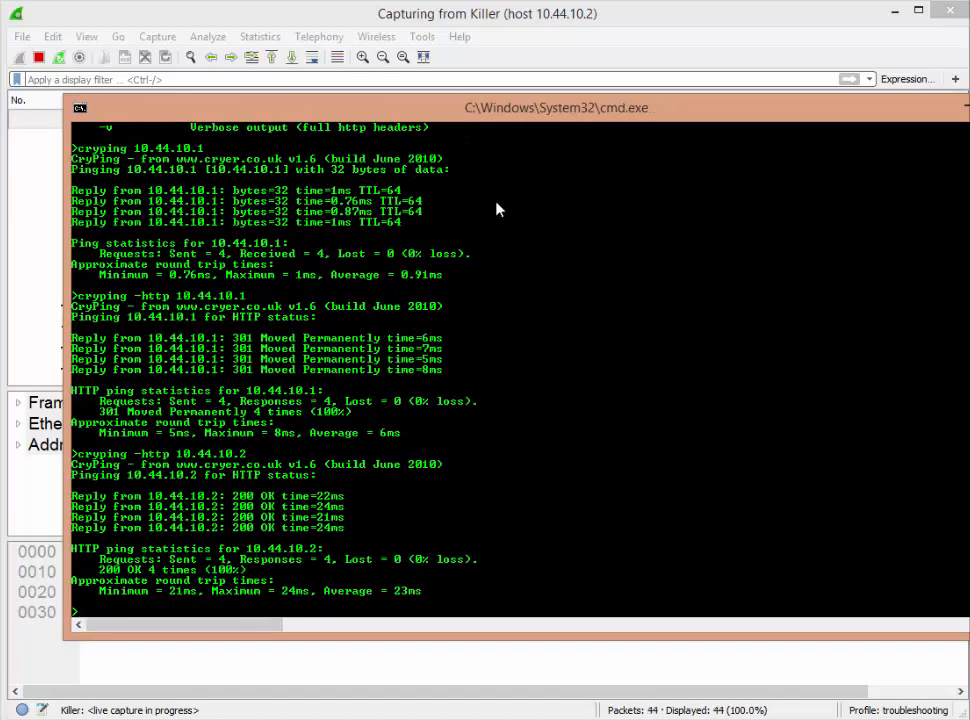
pyautogui.moveTo(584, 52)
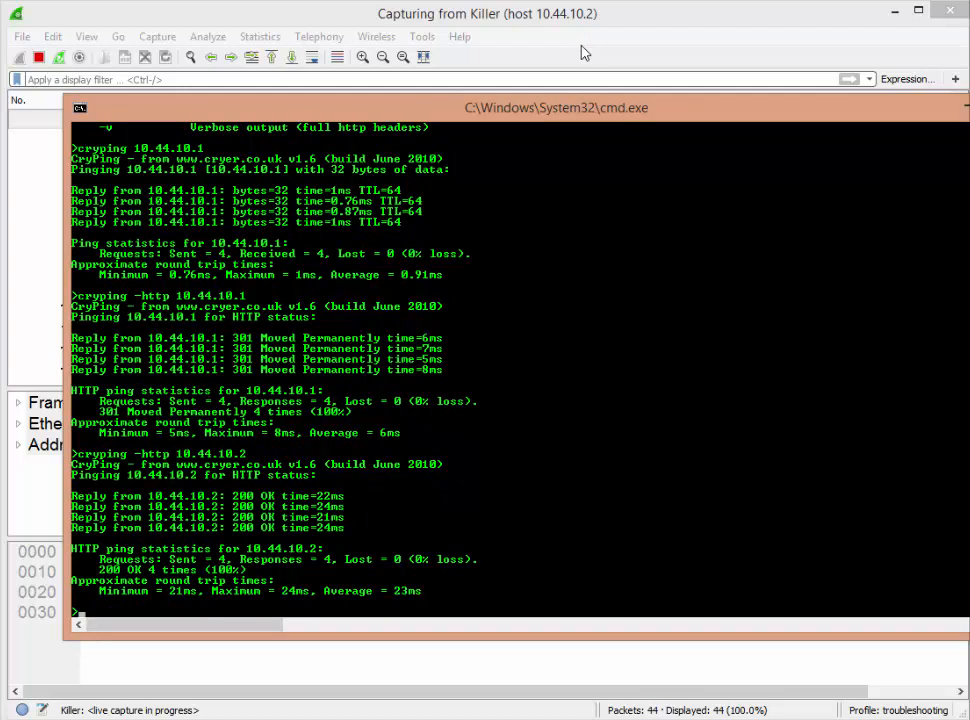
pyautogui.moveTo(592, 272)
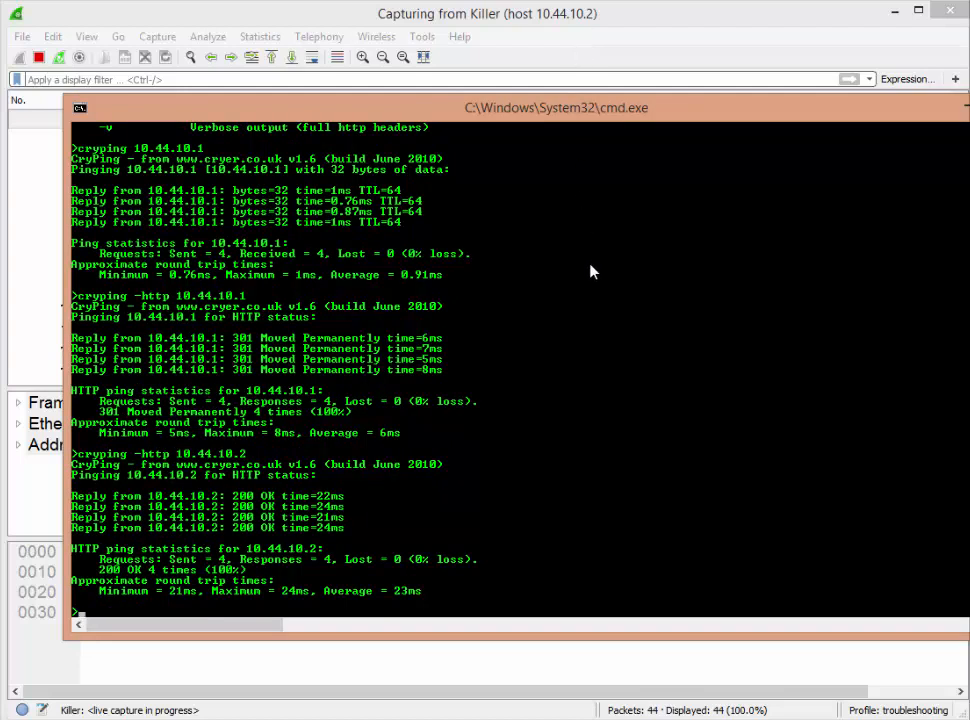
pyautogui.moveTo(560, 336)
pyautogui.write('cryping -http 10.44.10.2')
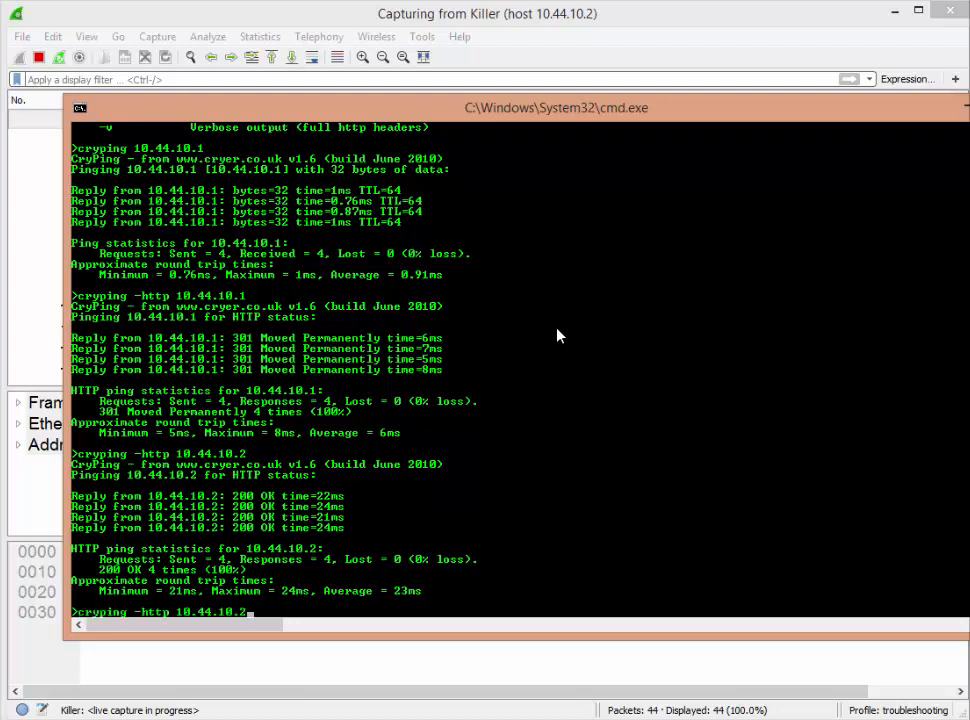
pyautogui.moveTo(240, 540)
pyautogui.write(' -')
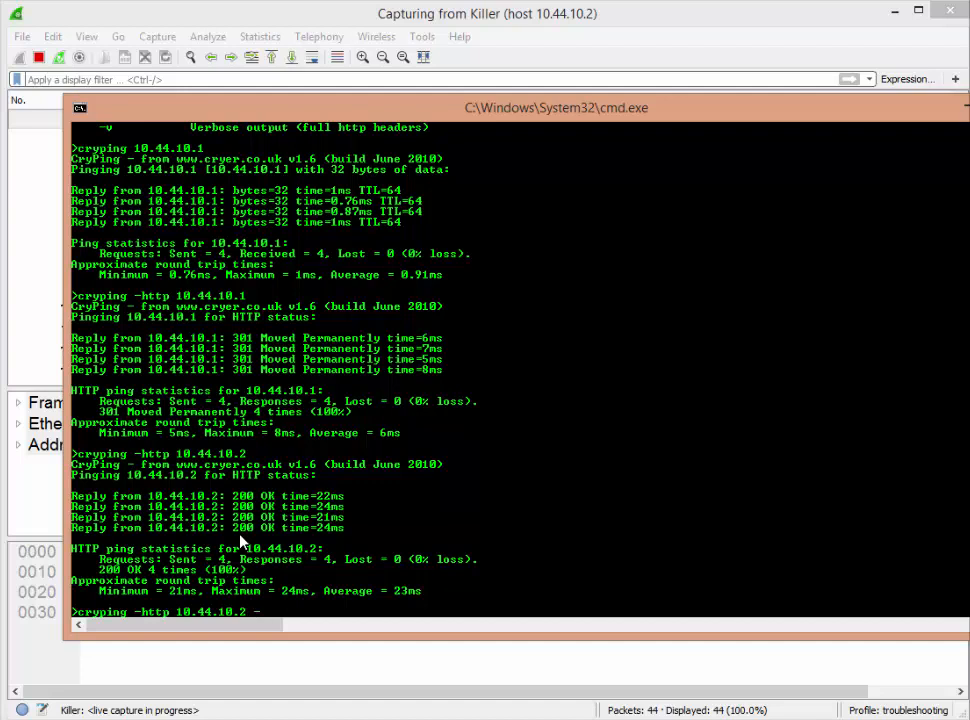
pyautogui.write('n')
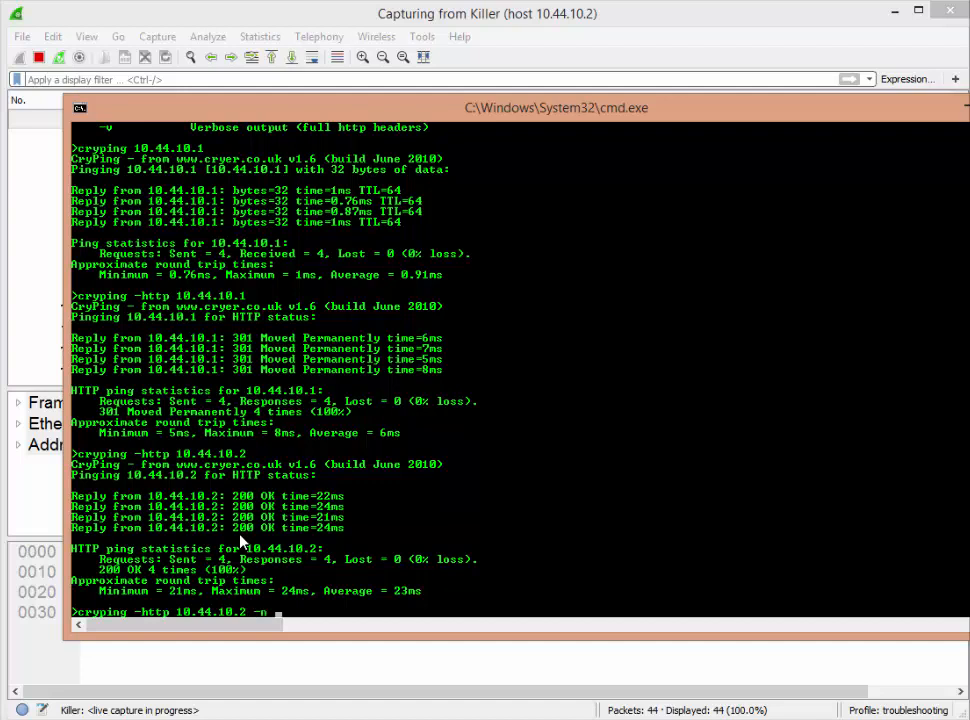
pyautogui.write('1')
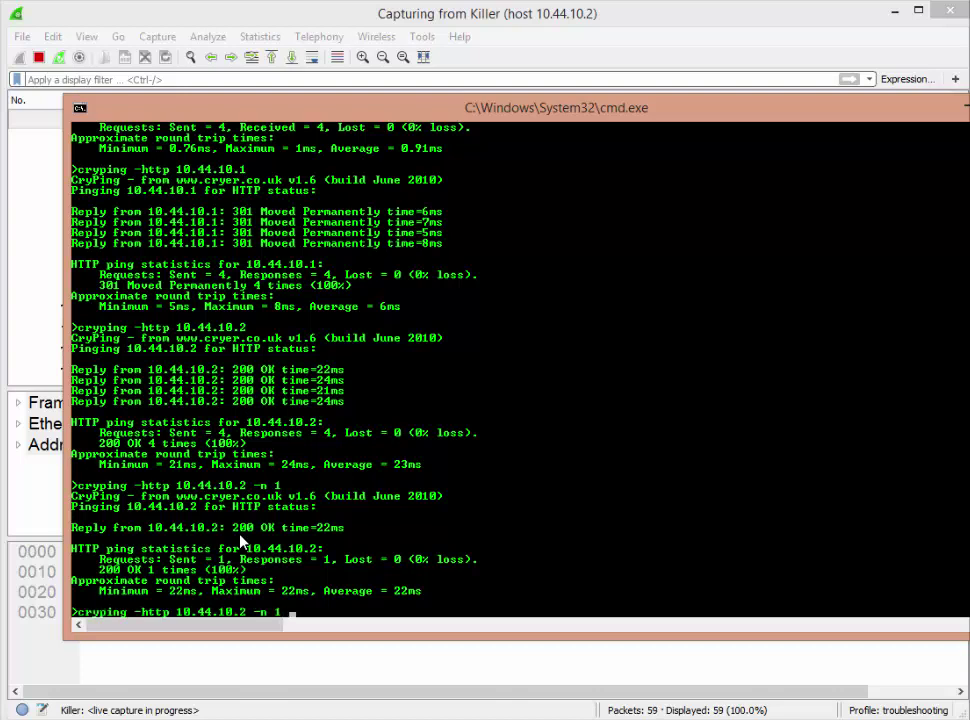
pyautogui.write('-v')
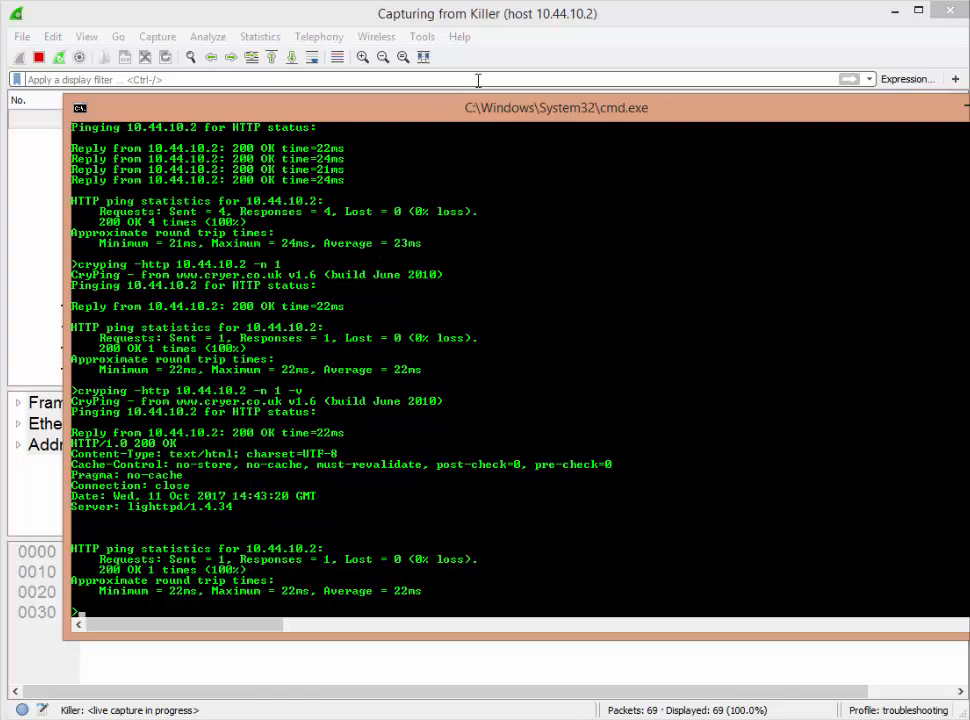
pyautogui.moveTo(500, 44)
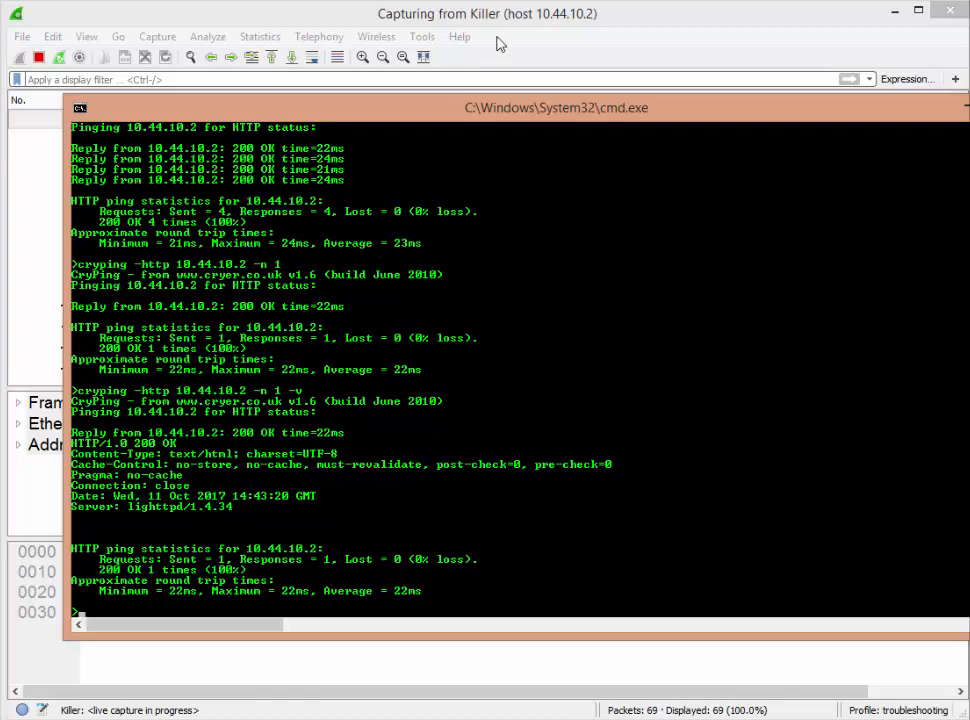
pyautogui.moveTo(440, 422)
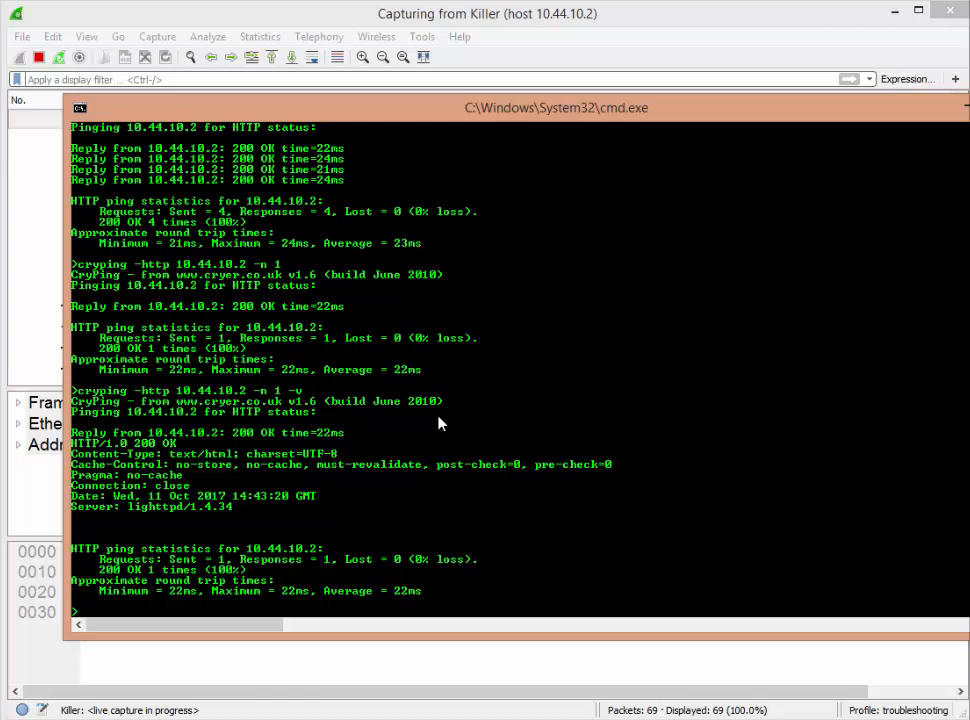
# Type cryping -pop3 pop.1and1.com without running it.
pyautogui.write('crypin')
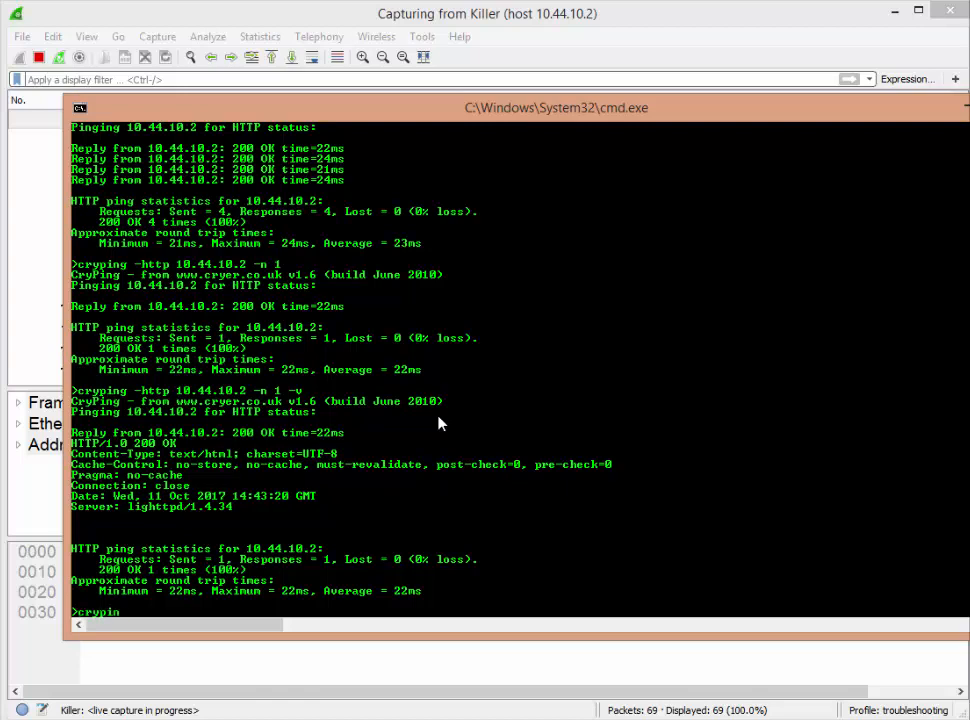
pyautogui.write('-o')
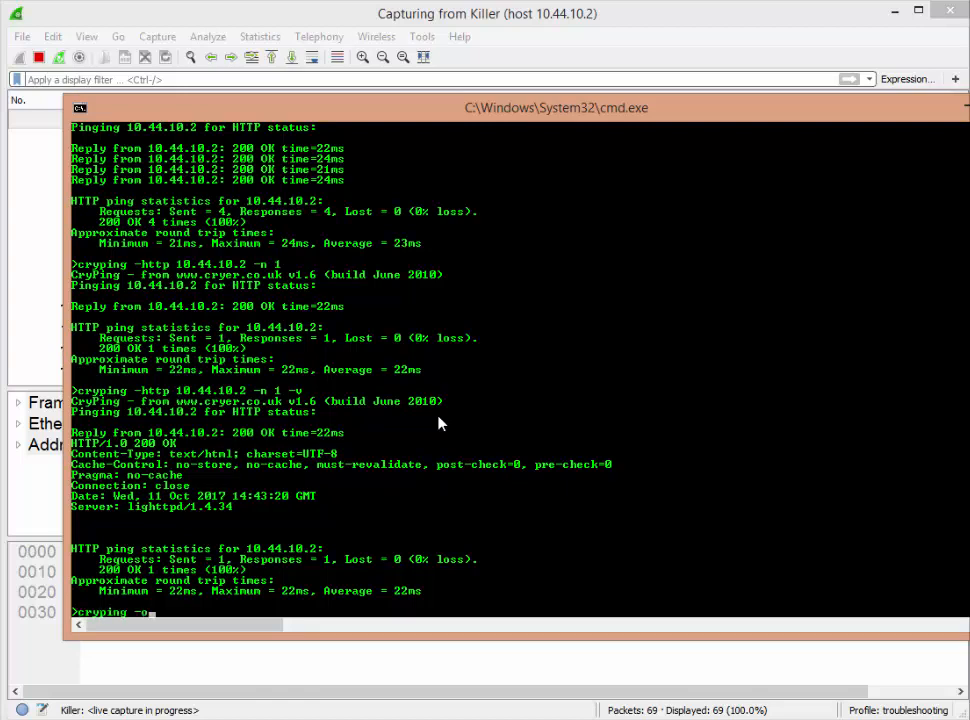
pyautogui.write('pop3')
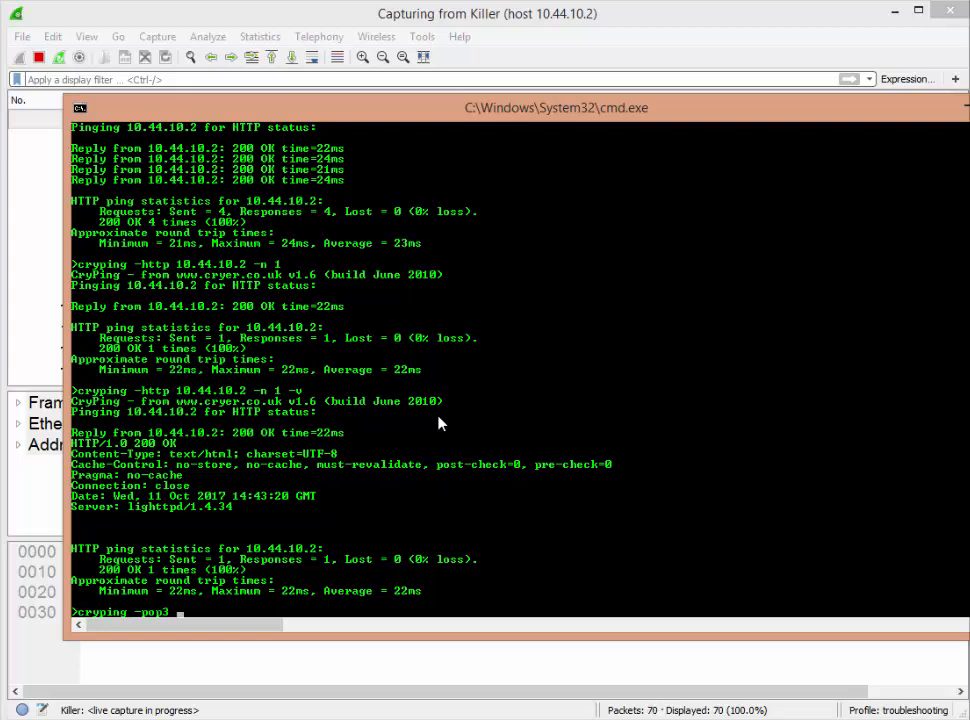
pyautogui.write('pop.1and1.com')
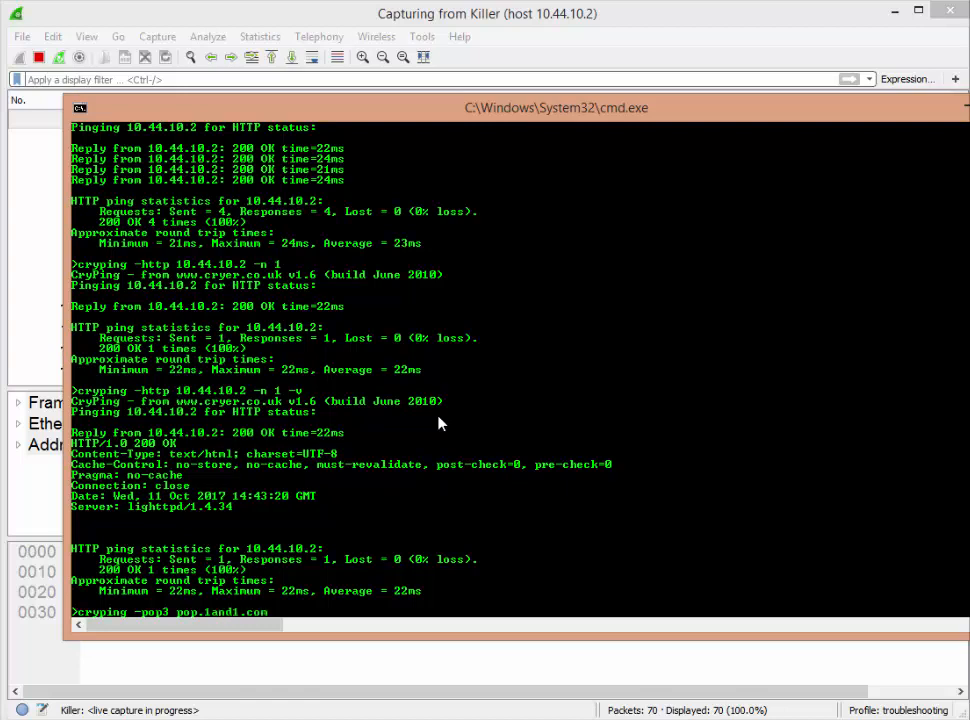
pyautogui.moveTo(158, 36)
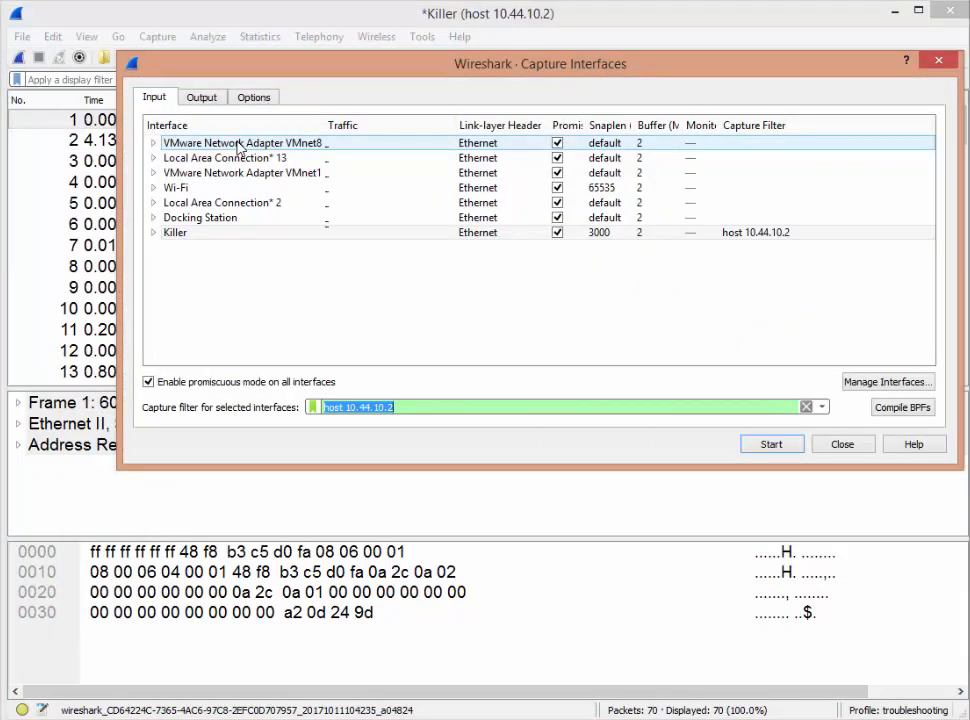
# Start a capture on Killer filtered to host pop.1and1.com.
pyautogui.write('host')
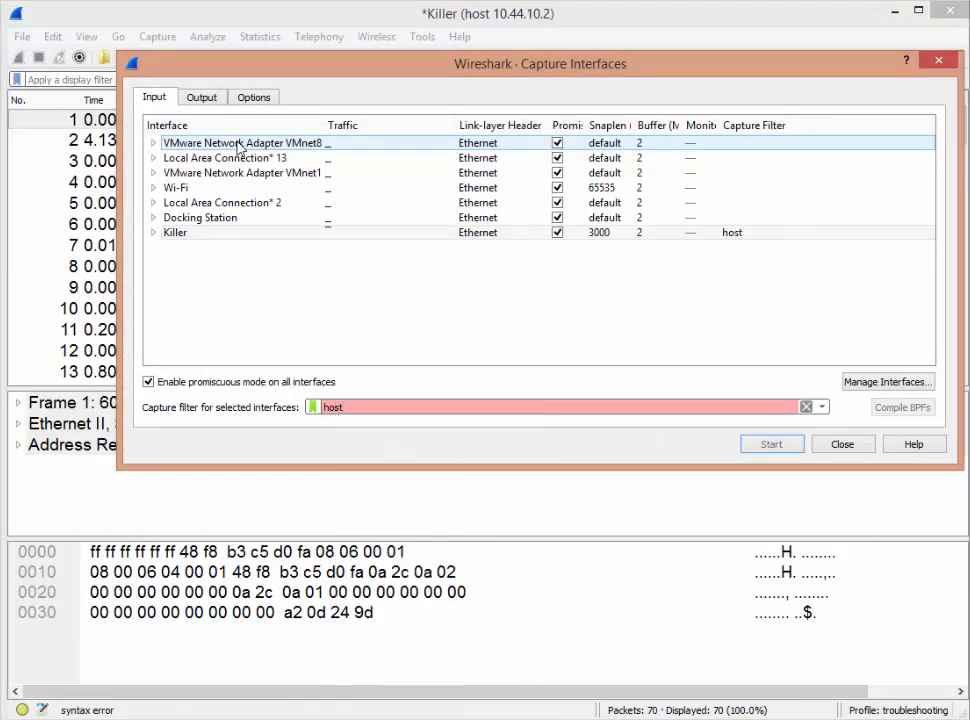
pyautogui.write('pop')
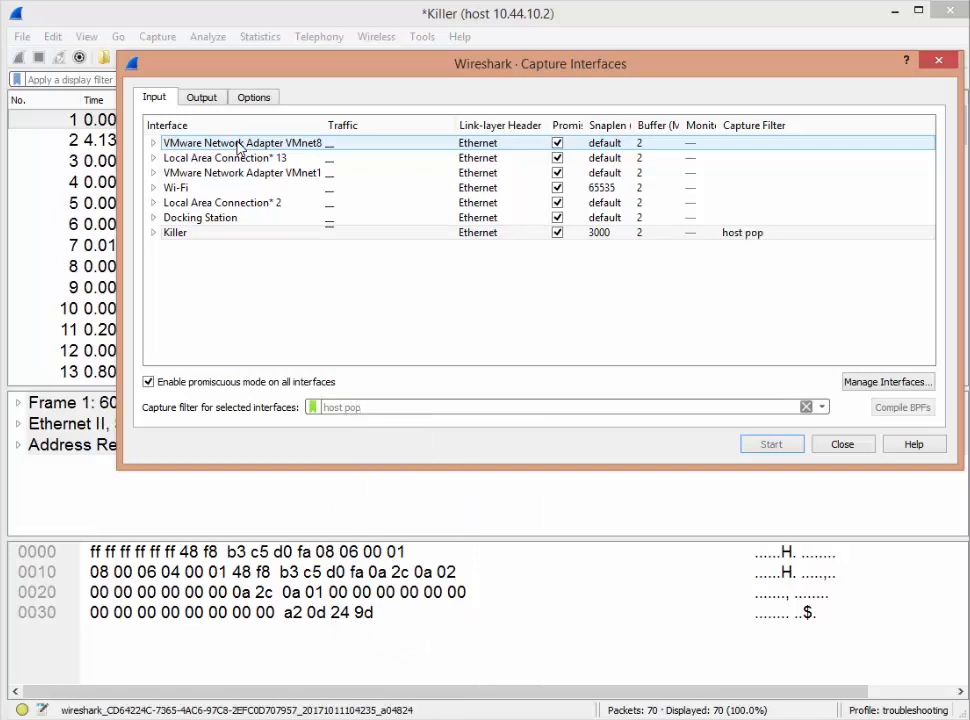
pyautogui.write('.1and')
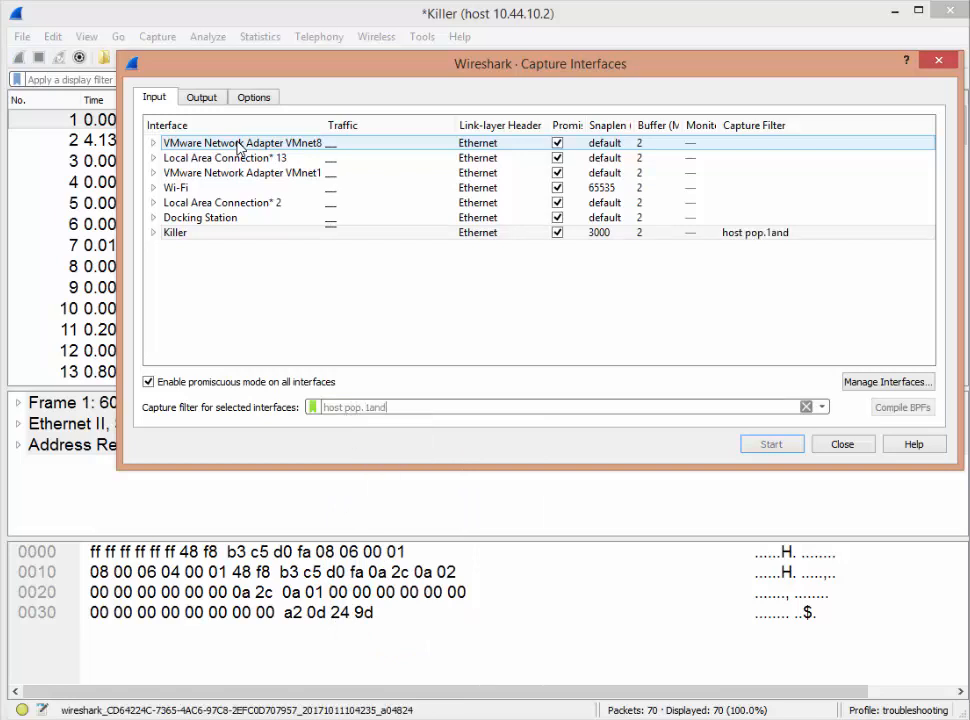
pyautogui.write('1.com')
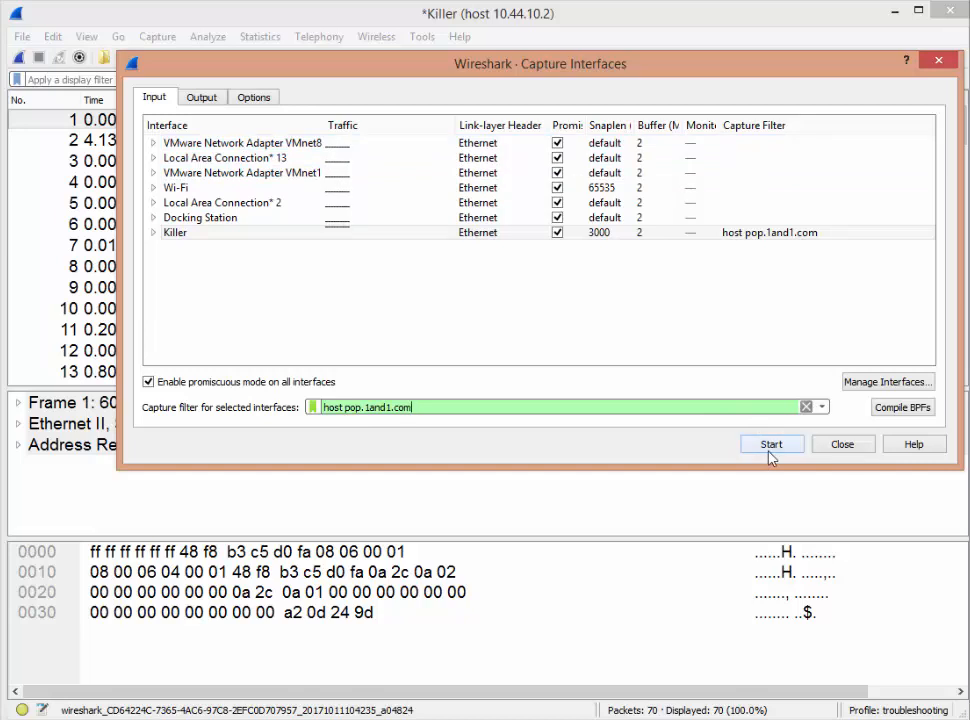
pyautogui.moveTo(770, 450)
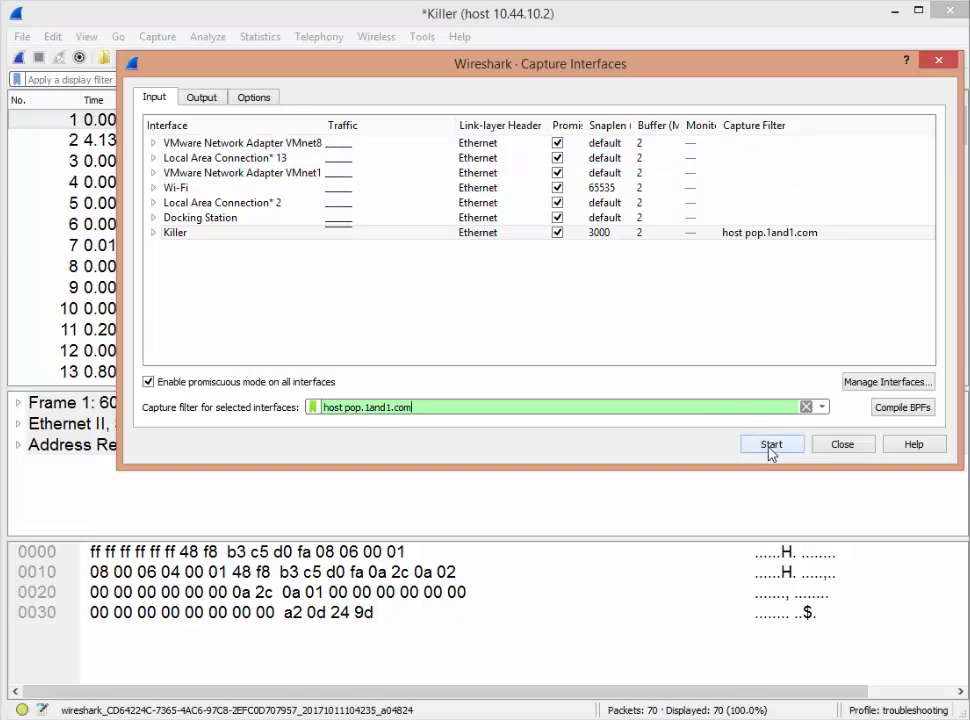
pyautogui.click(772, 444)
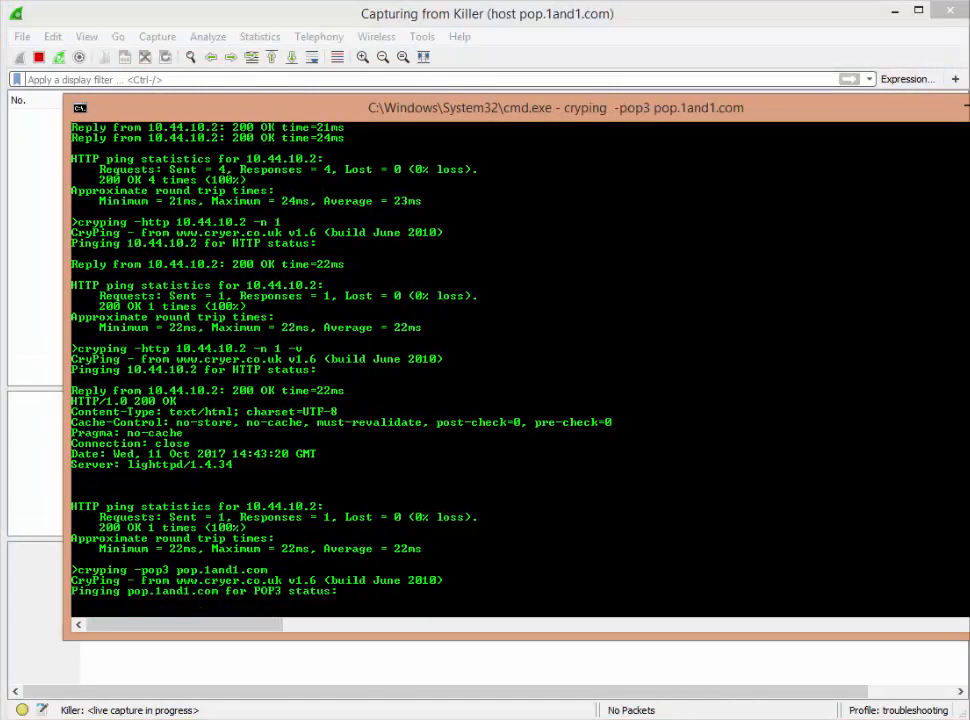
# Run the POP3 ping of pop.1and1.com and read the +OK Positive success replies.
pyautogui.scroll(-3)
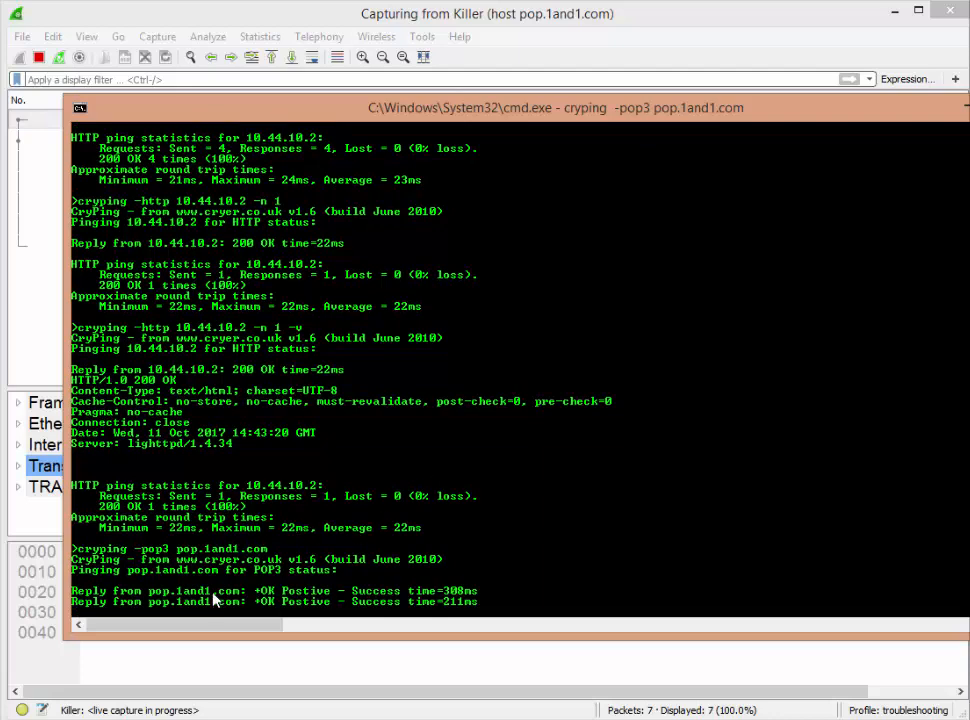
pyautogui.scroll(-3)
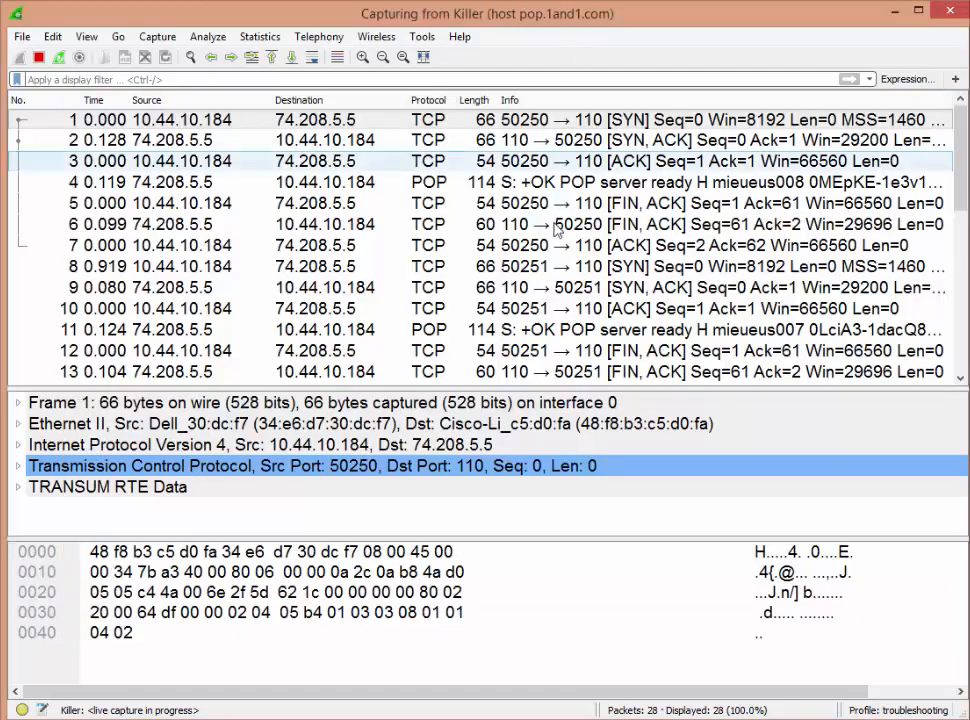
# Stop the capture and inspect the +OK POP server ready reply and a FIN, ACK closing packet.
pyautogui.click(38, 56)
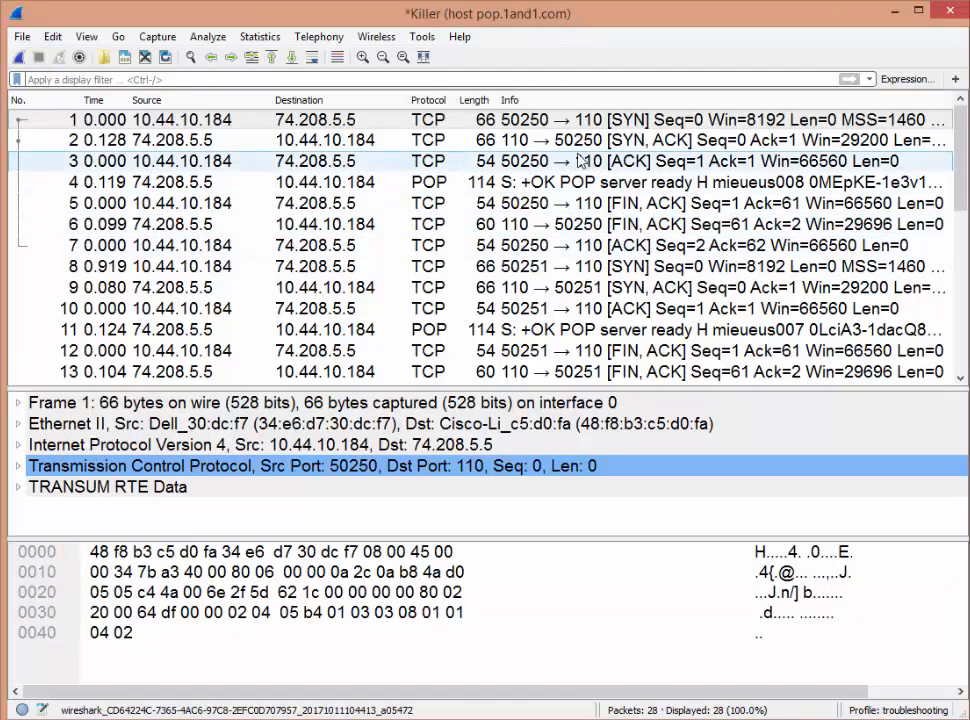
pyautogui.click(500, 140)
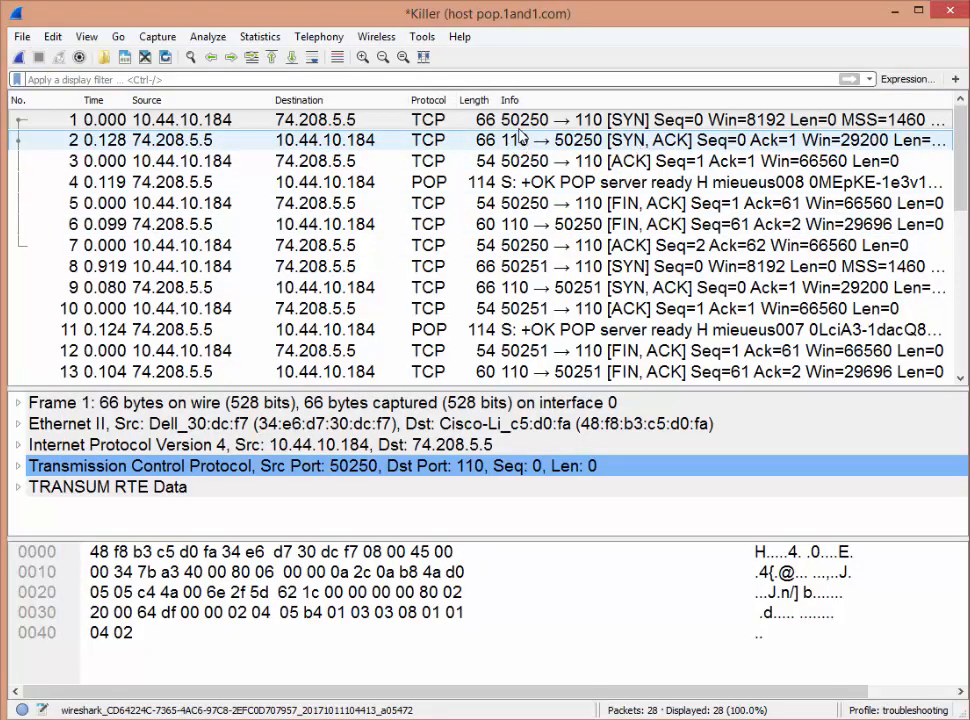
pyautogui.moveTo(544, 168)
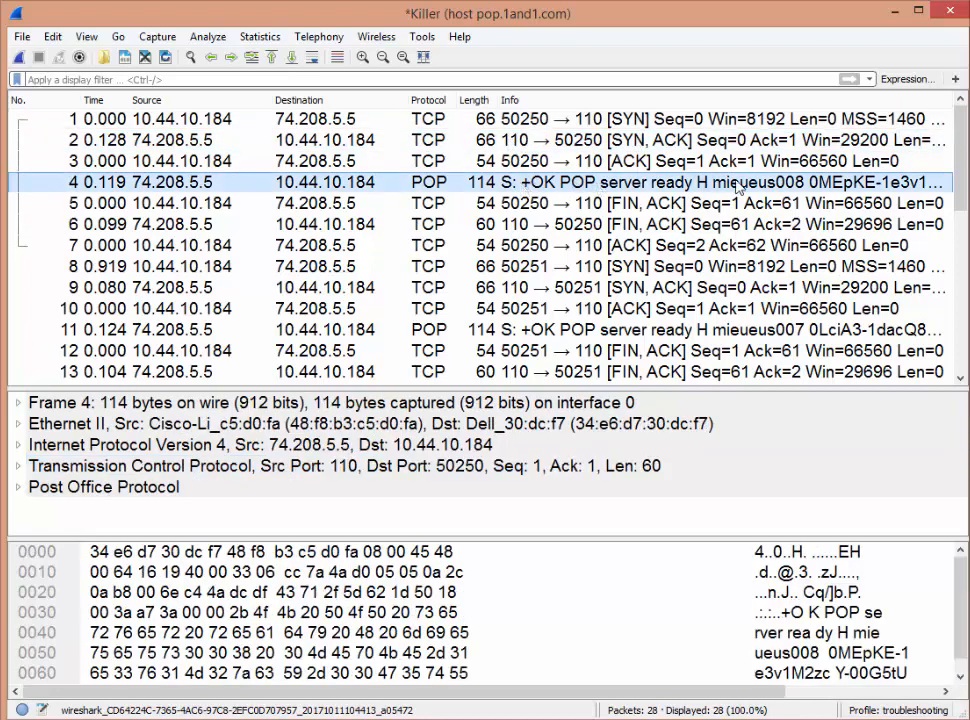
pyautogui.click(500, 204)
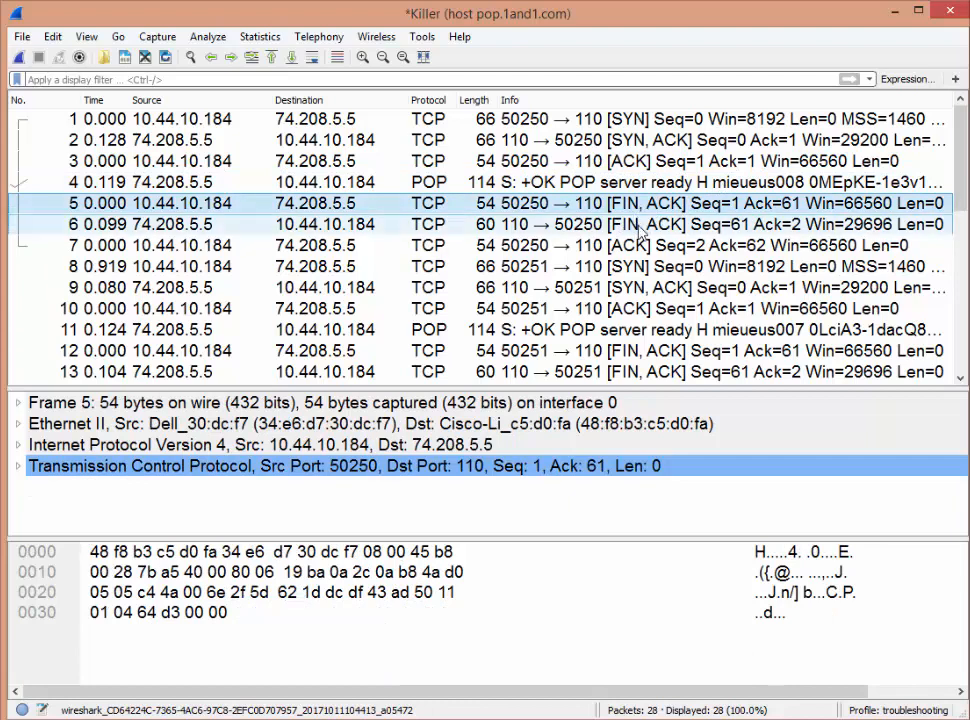
pyautogui.moveTo(688, 226)
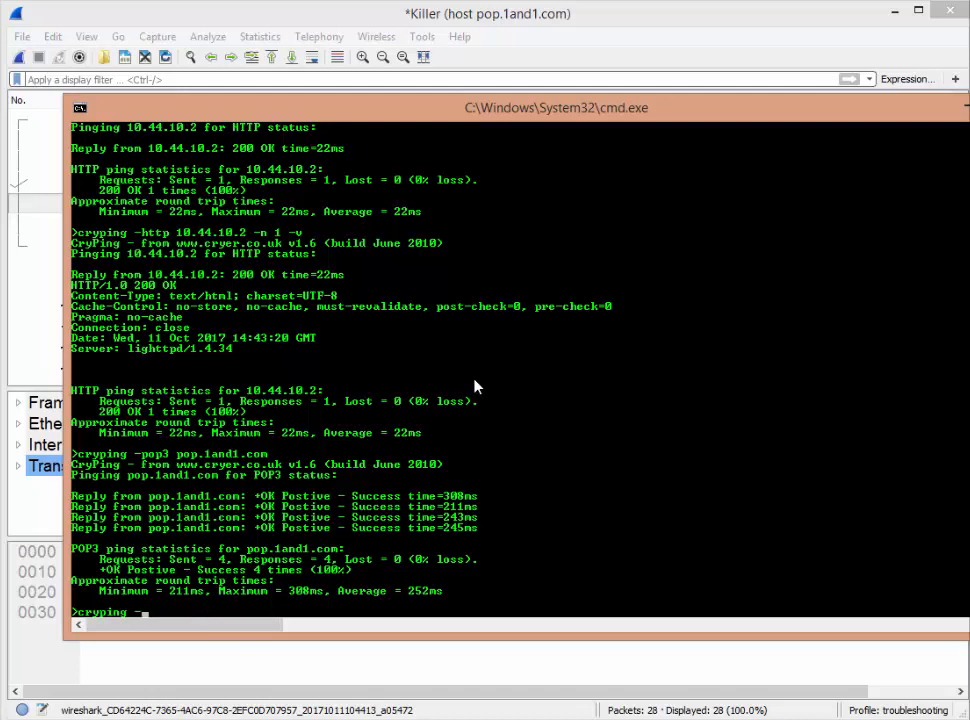
# Run cryping -smtp smtp.1and1.com and read the four 220 Service ready replies with 0% loss.
pyautogui.write('smtp')
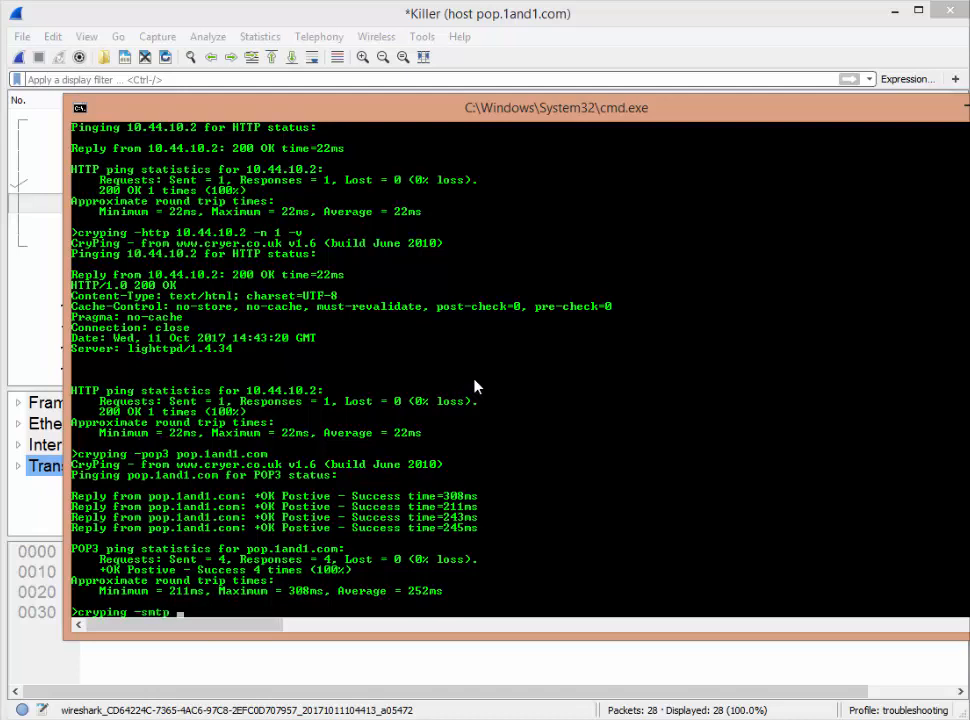
pyautogui.write('smtp.')
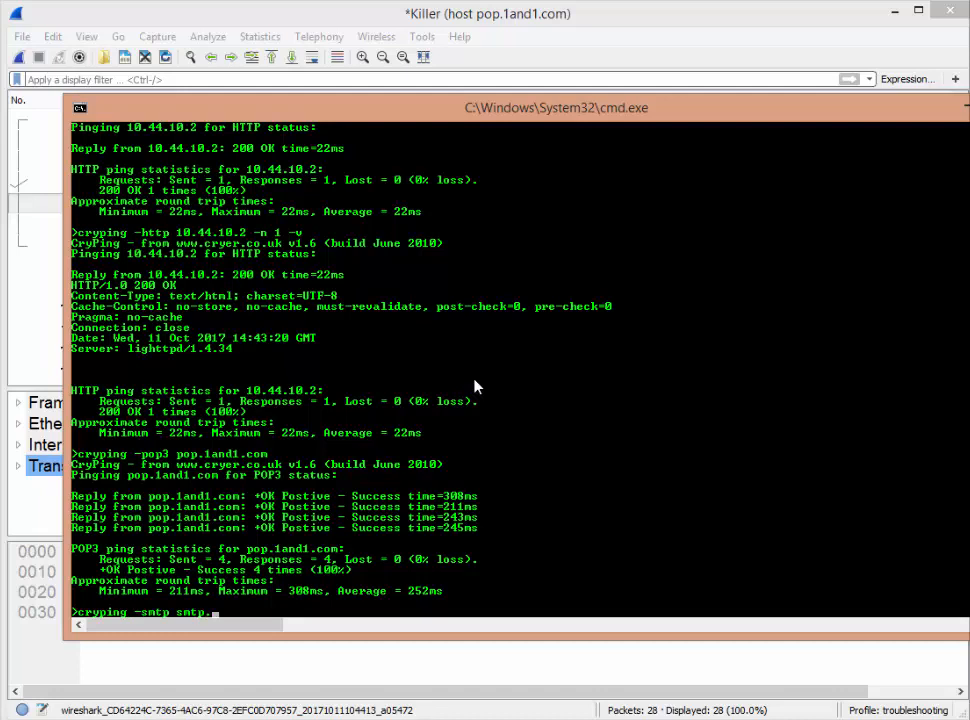
pyautogui.write('1and1.com')
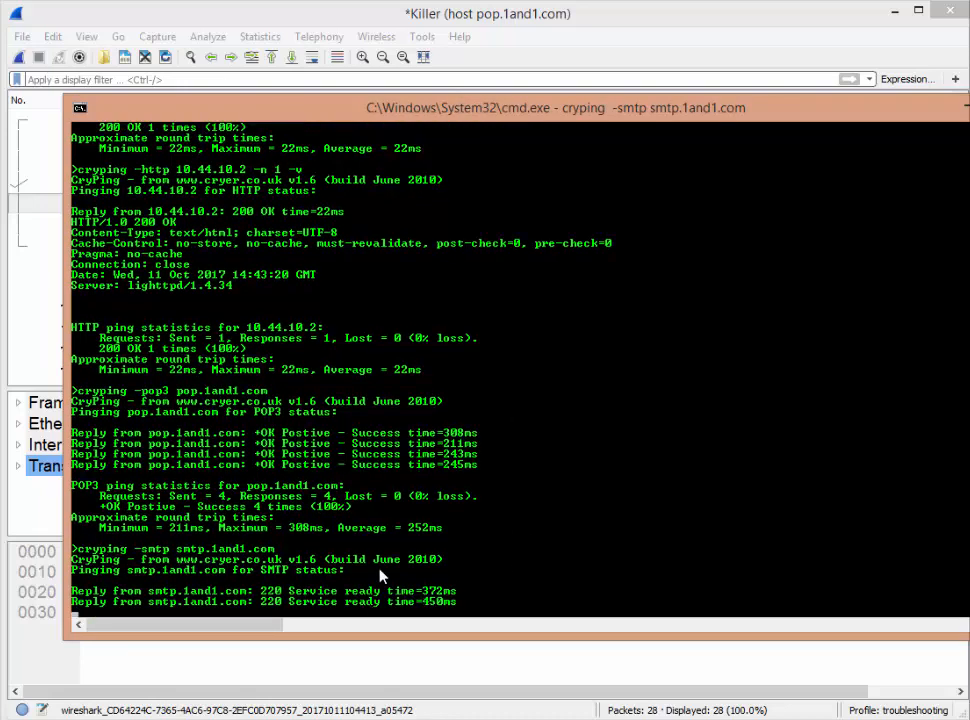
pyautogui.scroll(-3)
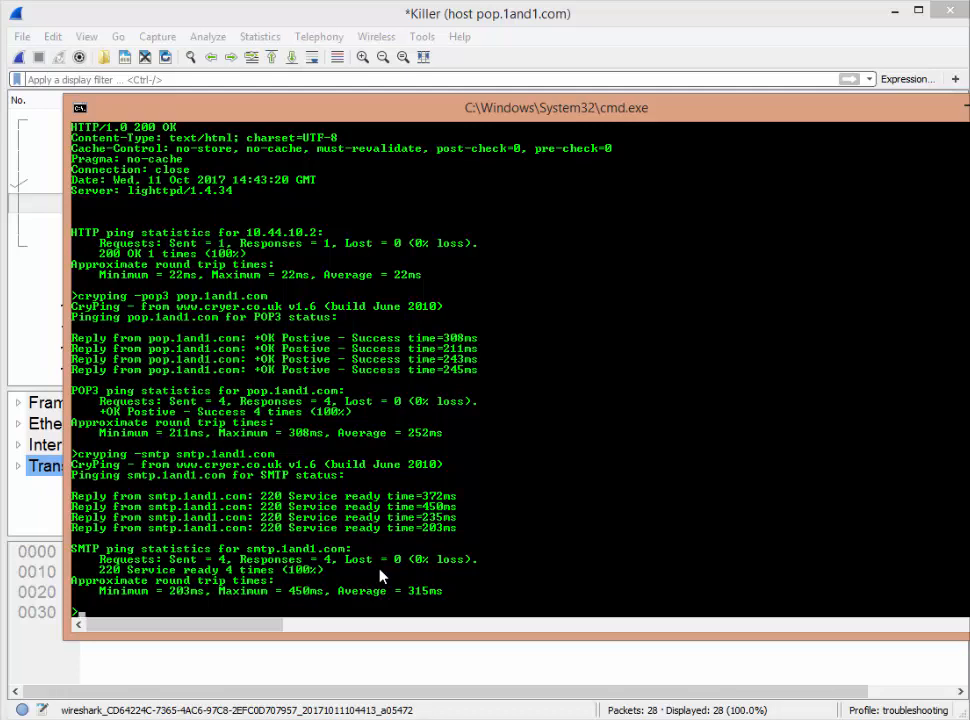
pyautogui.moveTo(506, 72)
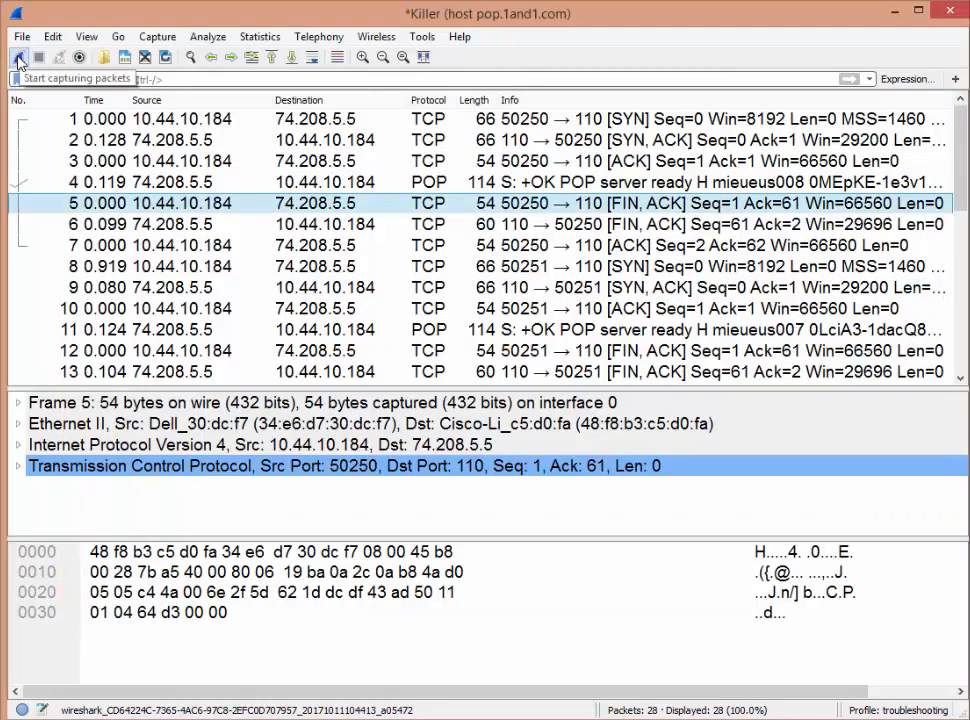
# Start a live capture on Killer with the capture filter "host 10.44.10.1".
pyautogui.click(18, 56)
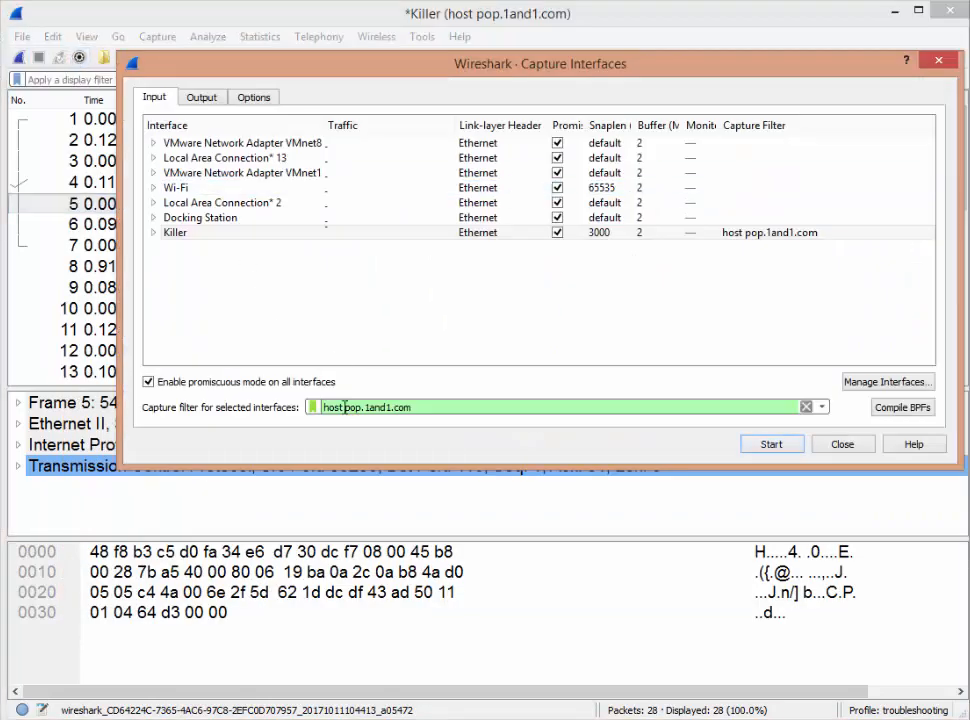
pyautogui.write('host 10.44.10.1')
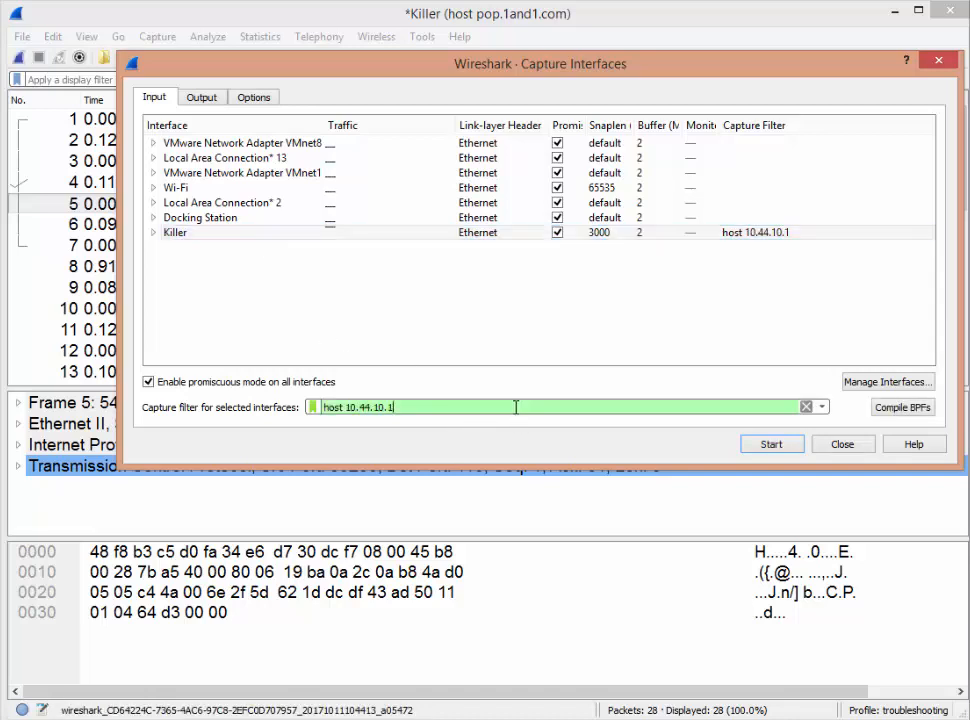
pyautogui.click(770, 444)
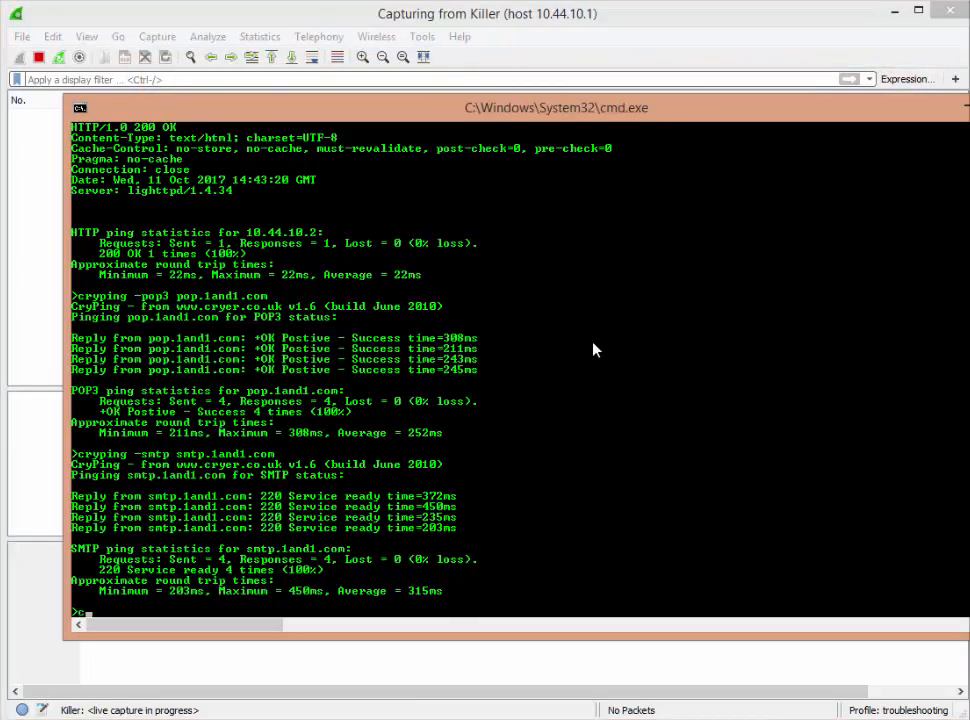
# Run cryping 10.44.10.1 -p 80 to check port 80 on the host.
pyautogui.write('cryping 10.44')
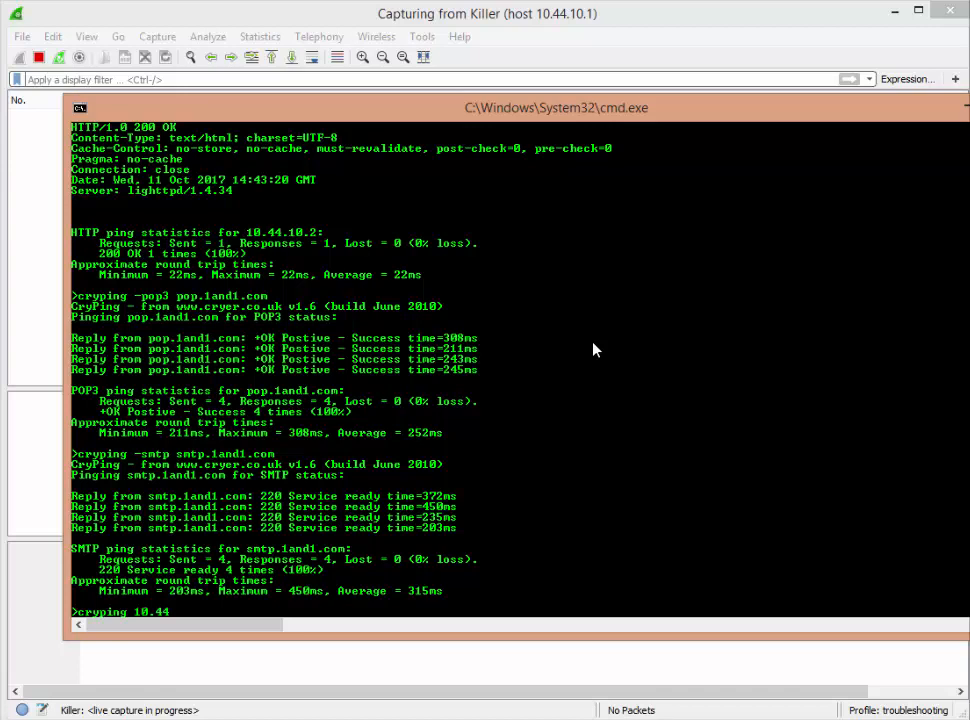
pyautogui.write('.10.1')
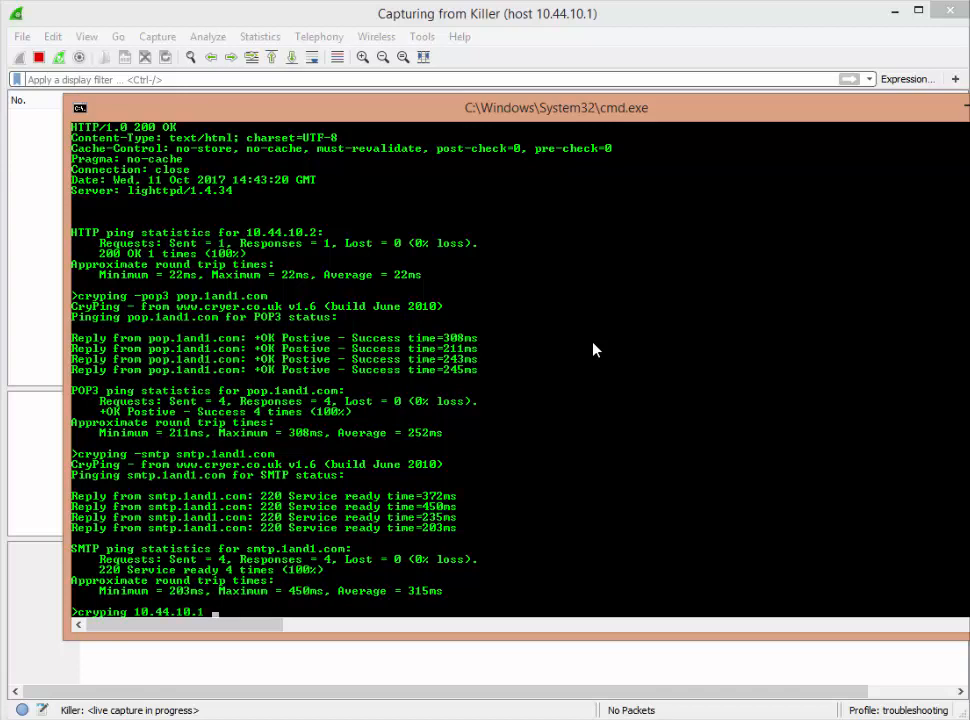
pyautogui.write('-p')
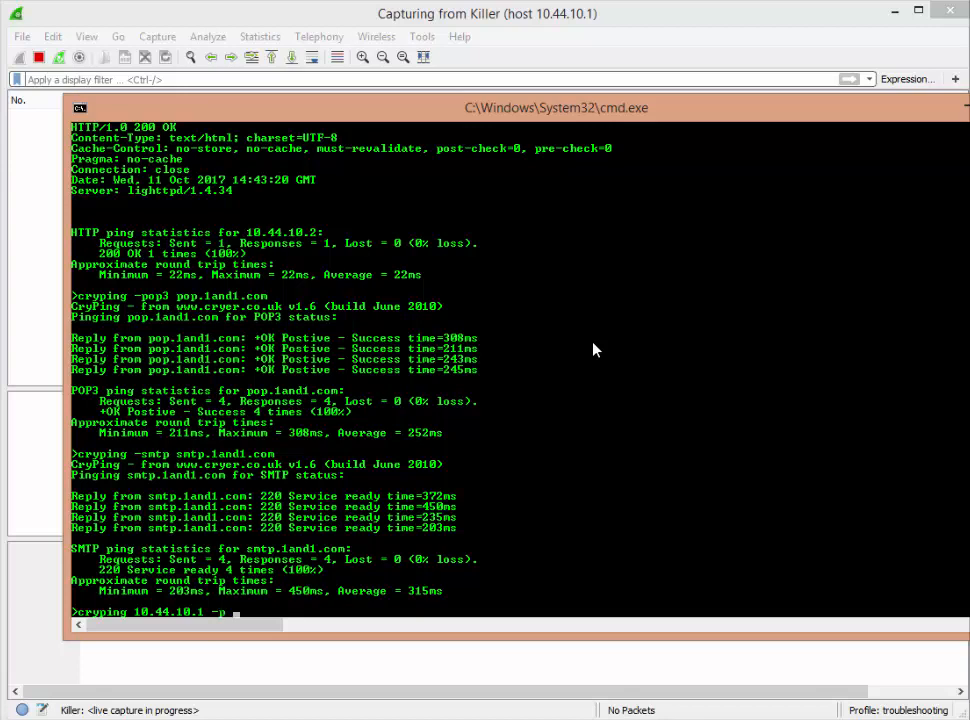
pyautogui.write('80')
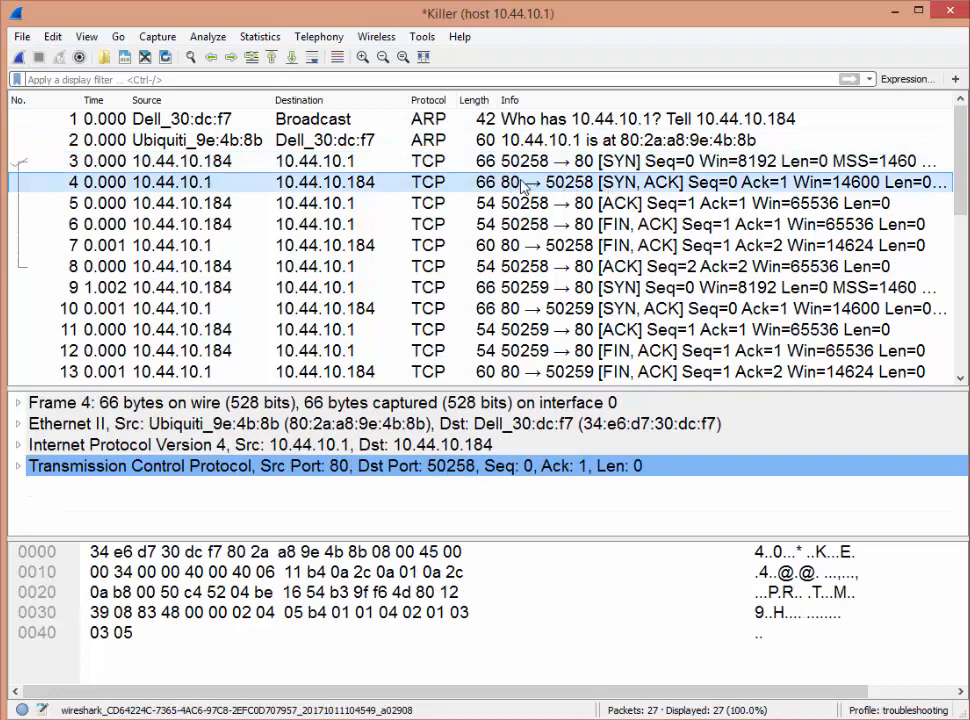
pyautogui.moveTo(624, 204)
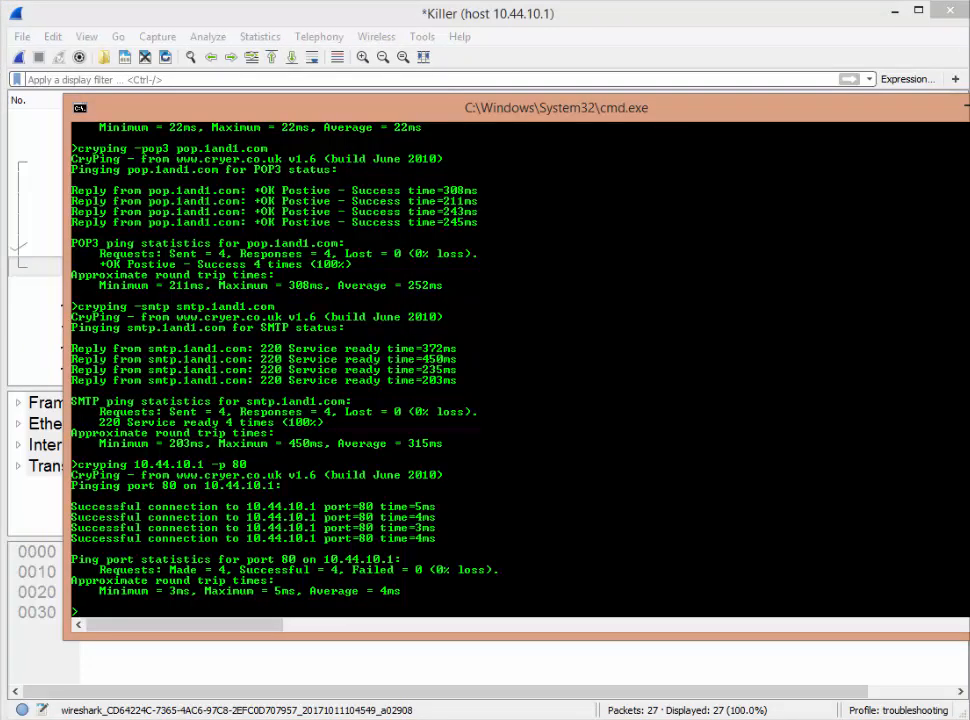
# Run cryping 10.44.10.1 -p 801 with the capture restarted, showing four failed connections.
pyautogui.write('cryping 10.44.10.1 -p 80')
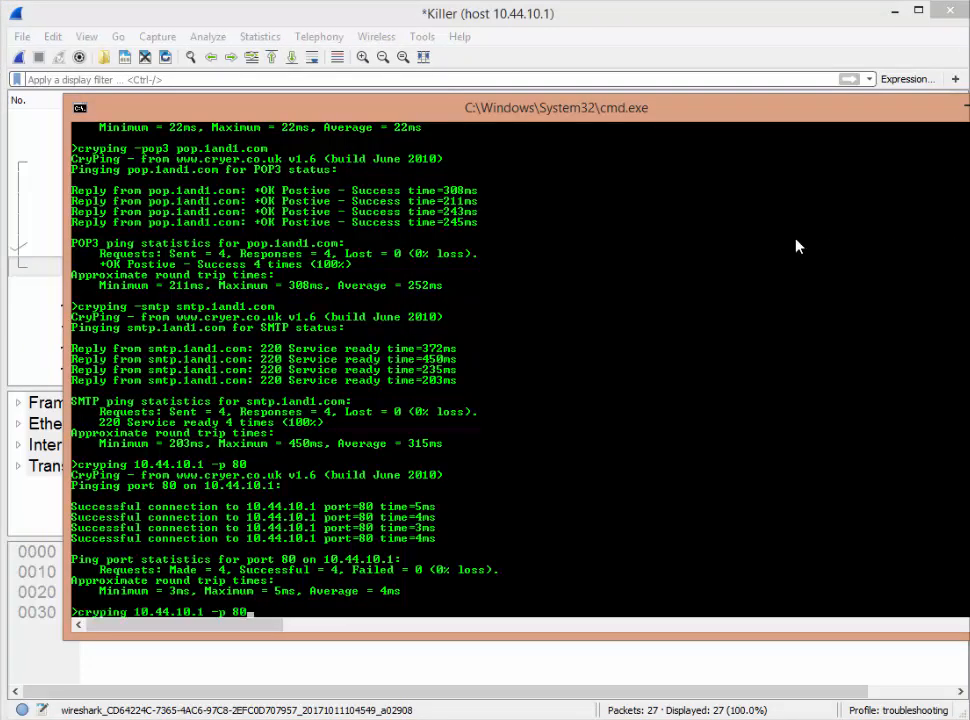
pyautogui.write('1')
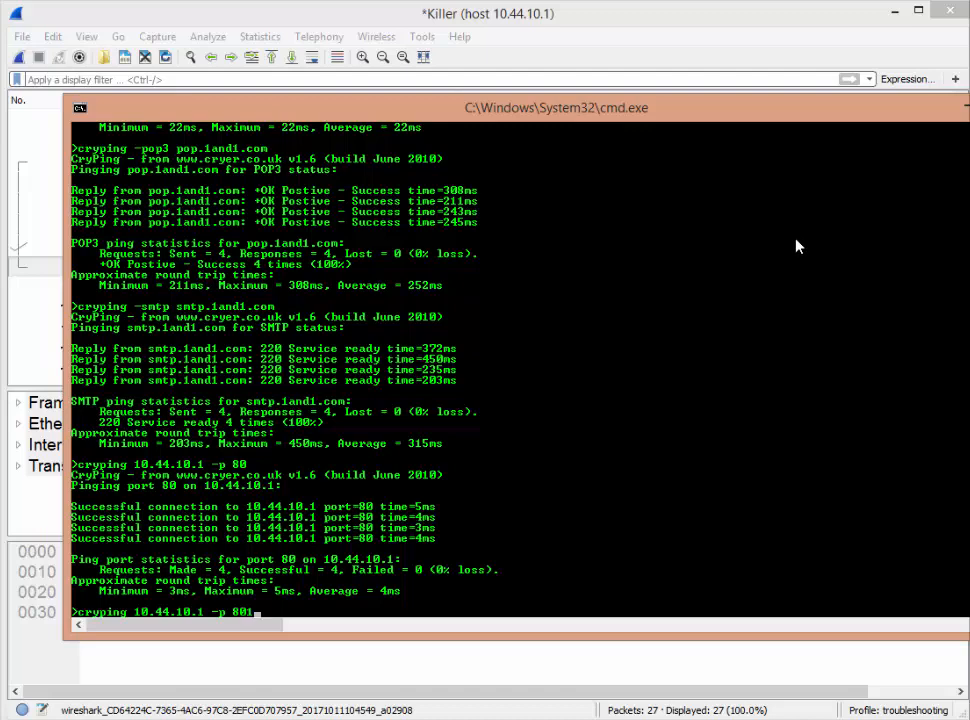
pyautogui.click(20, 56)
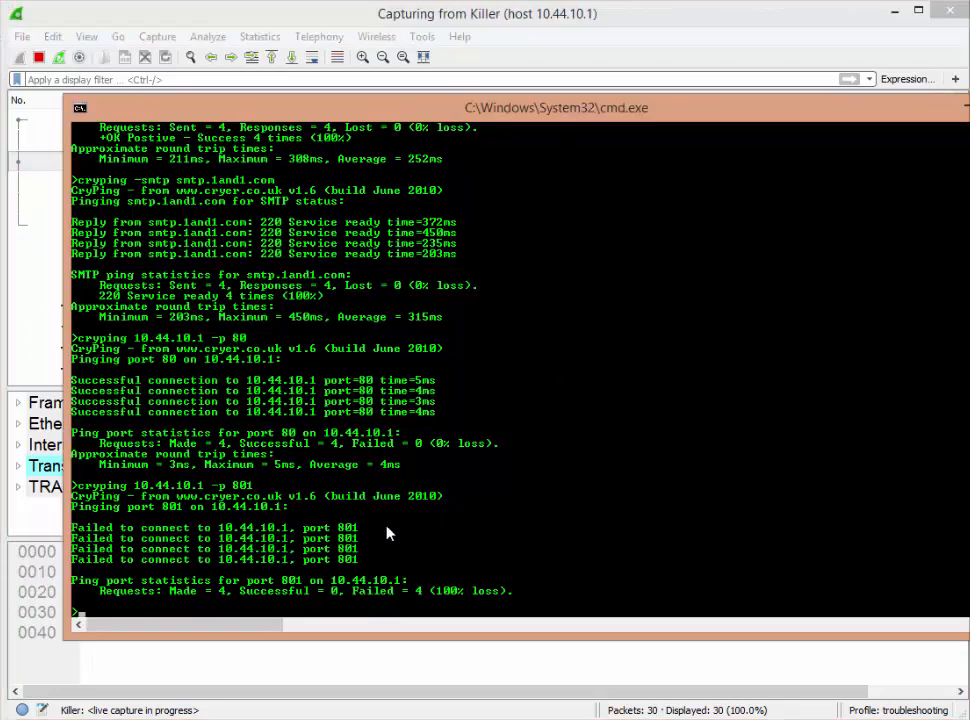
pyautogui.moveTo(244, 540)
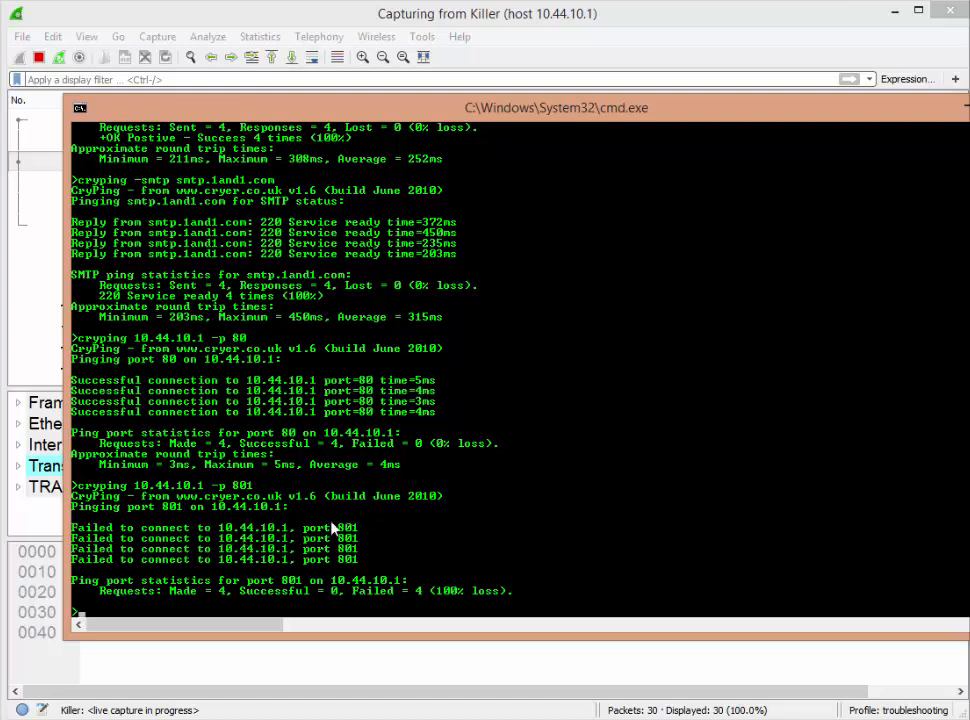
pyautogui.moveTo(398, 440)
pyautogui.write('cryping 10.44.10.1 -p 80')
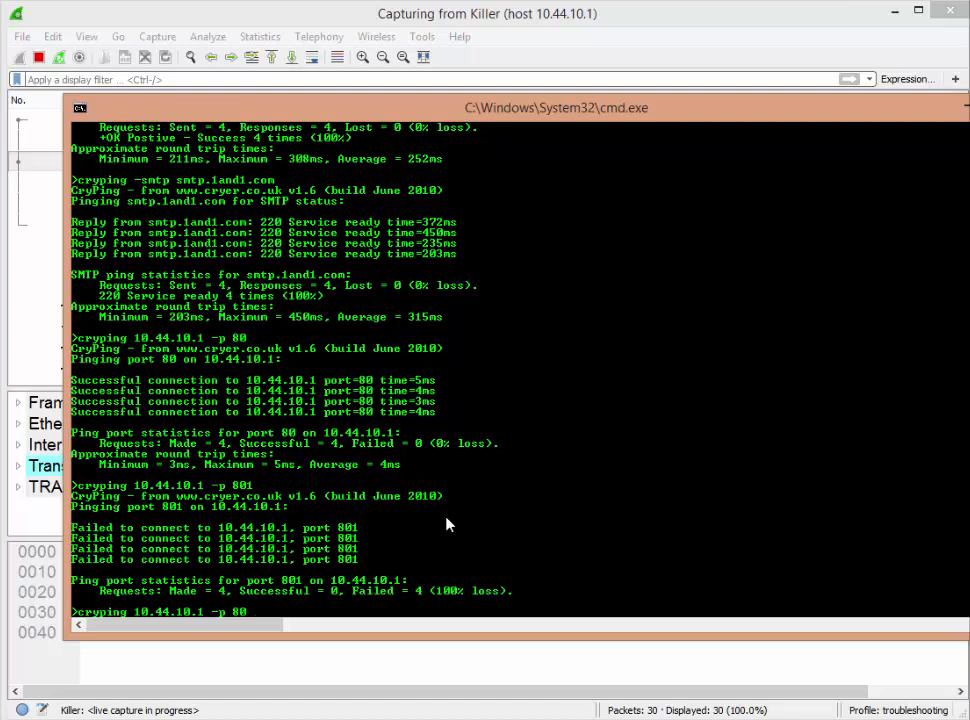
# Run cryping 10.44.10.1 -p 80 -d for timestamped connection results averaging 6ms.
pyautogui.write('-d')
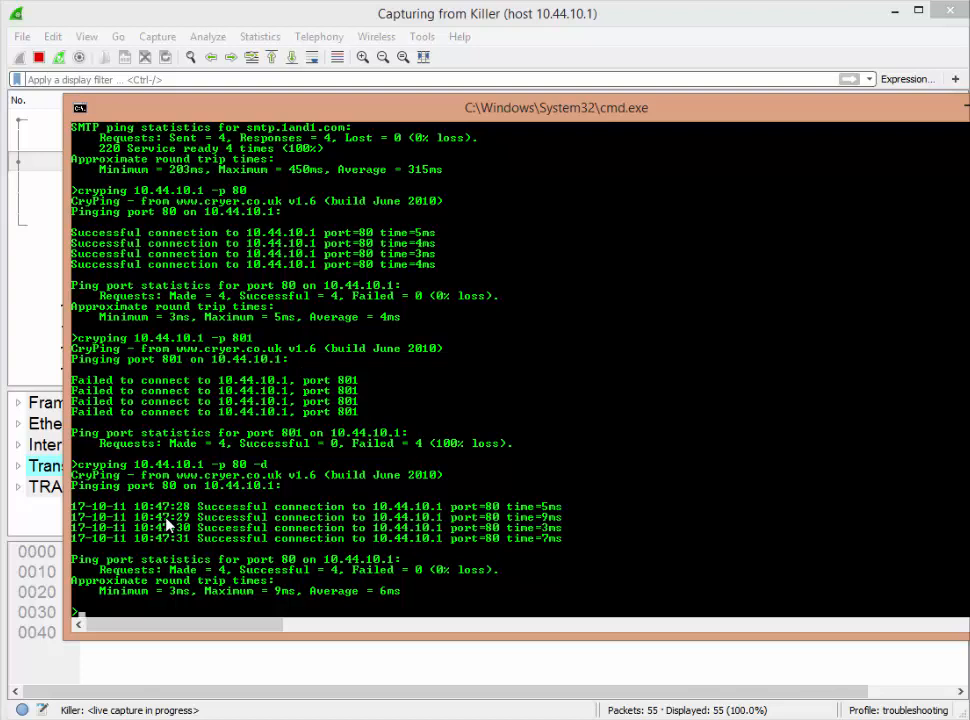
pyautogui.moveTo(496, 458)
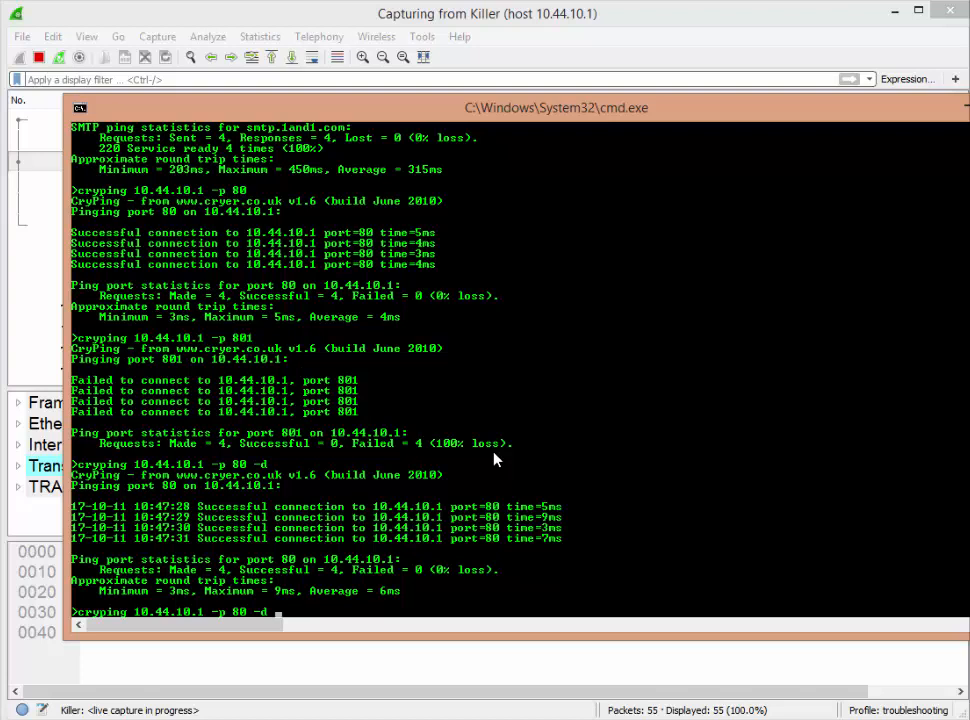
# Run cryping 10.44.10.1 -p 80 -d -r 5 for a timestamped check at a 5-second interval.
pyautogui.write('r')
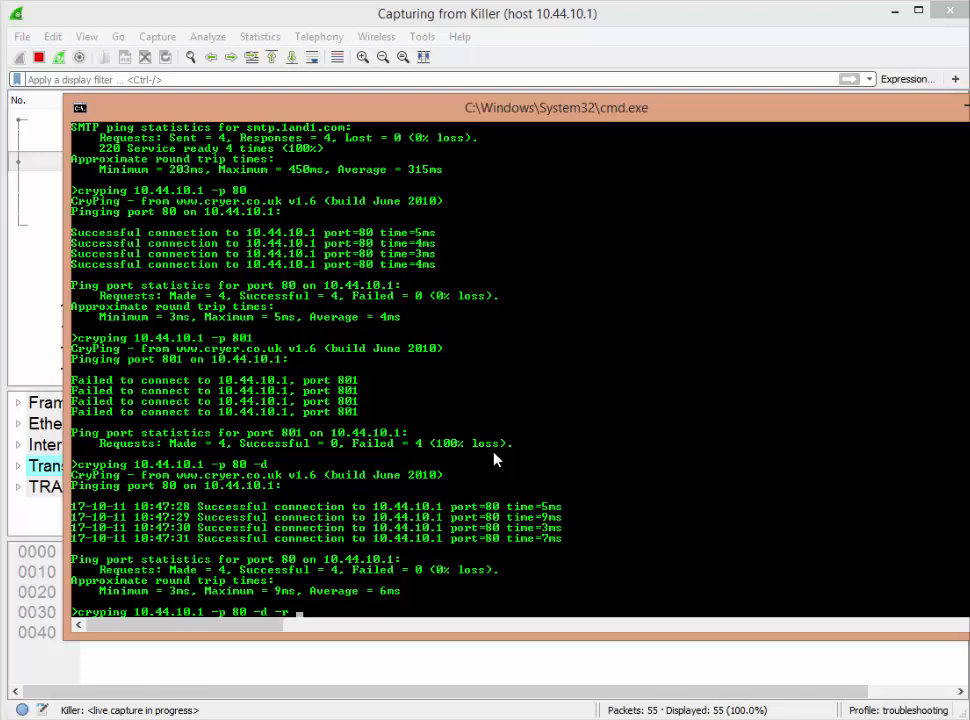
pyautogui.write('5')
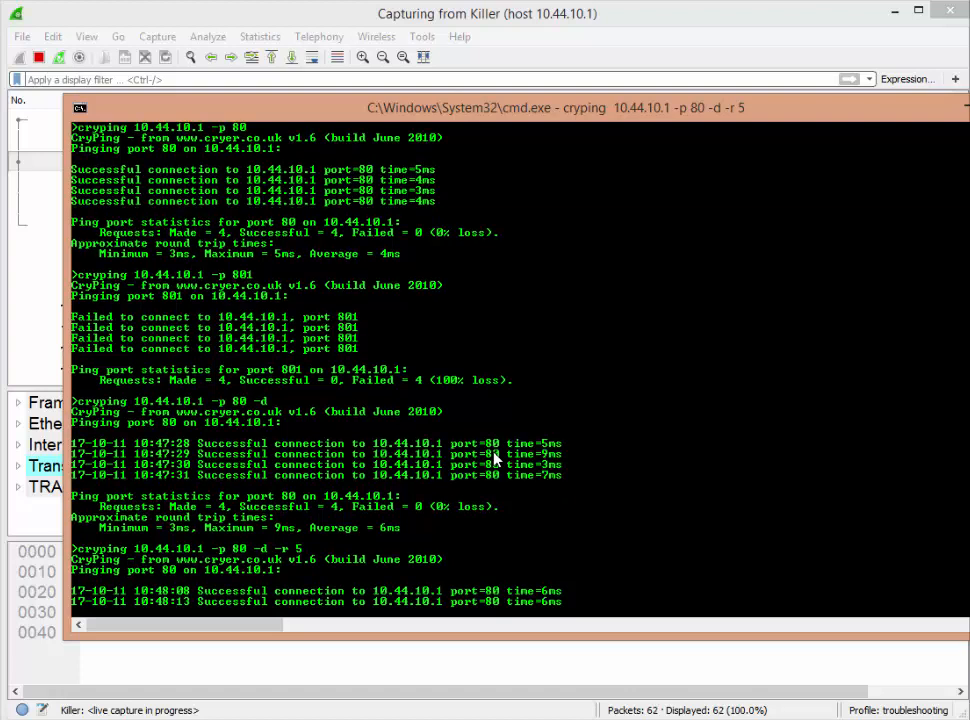
pyautogui.moveTo(190, 616)
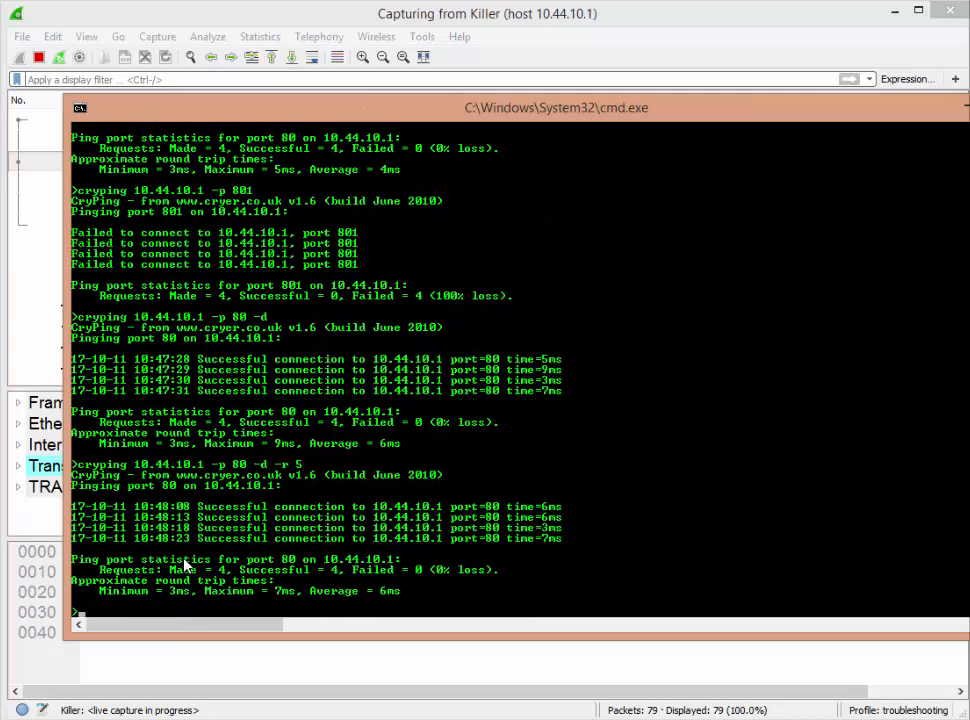
pyautogui.moveTo(362, 552)
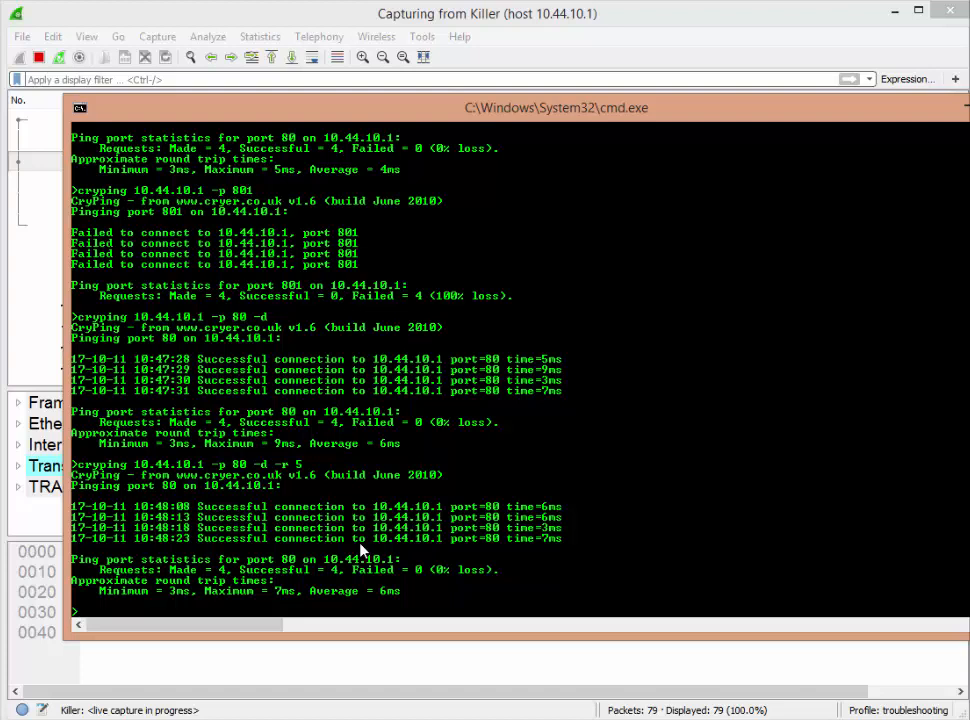
# Recall the command and append -n 5 to it.
pyautogui.write('cryping 10.44.10.1 -p 80 -d -r 5')
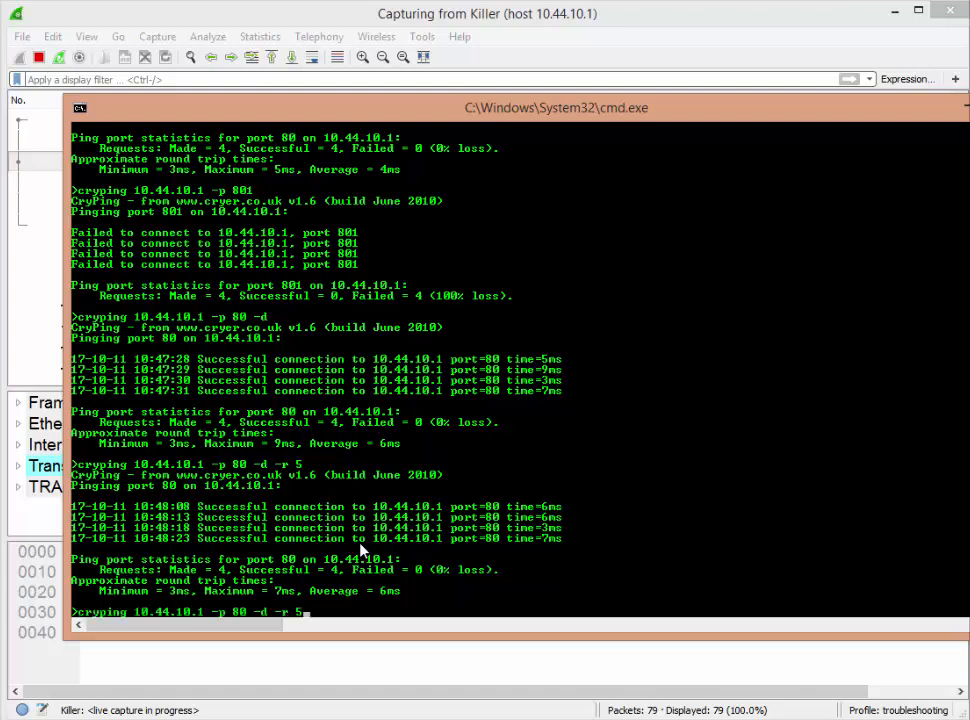
pyautogui.write('-n')
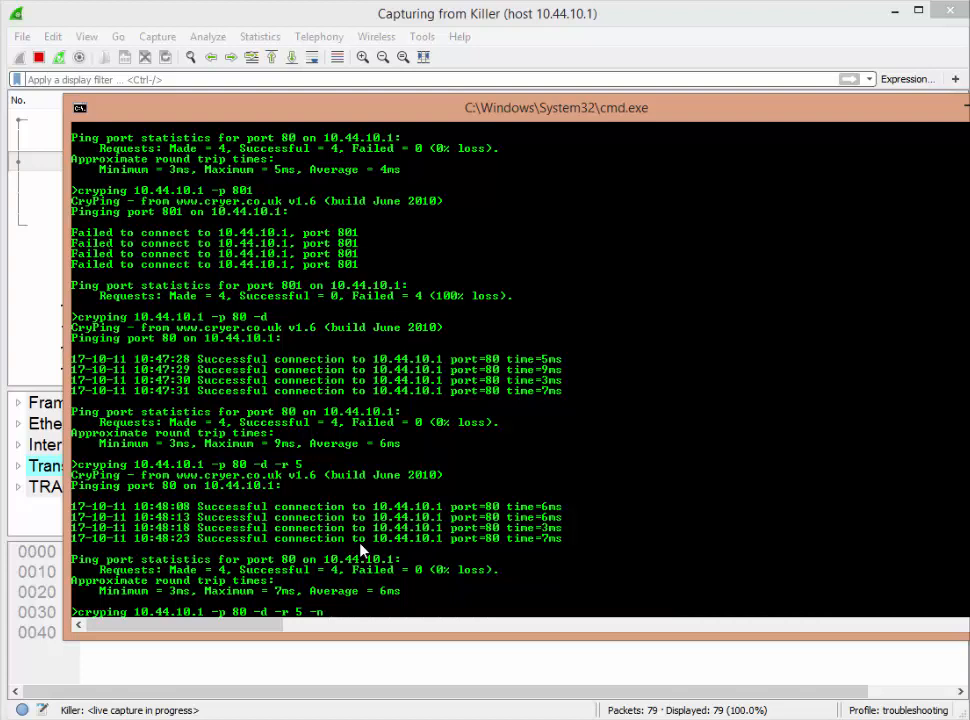
pyautogui.write('5')
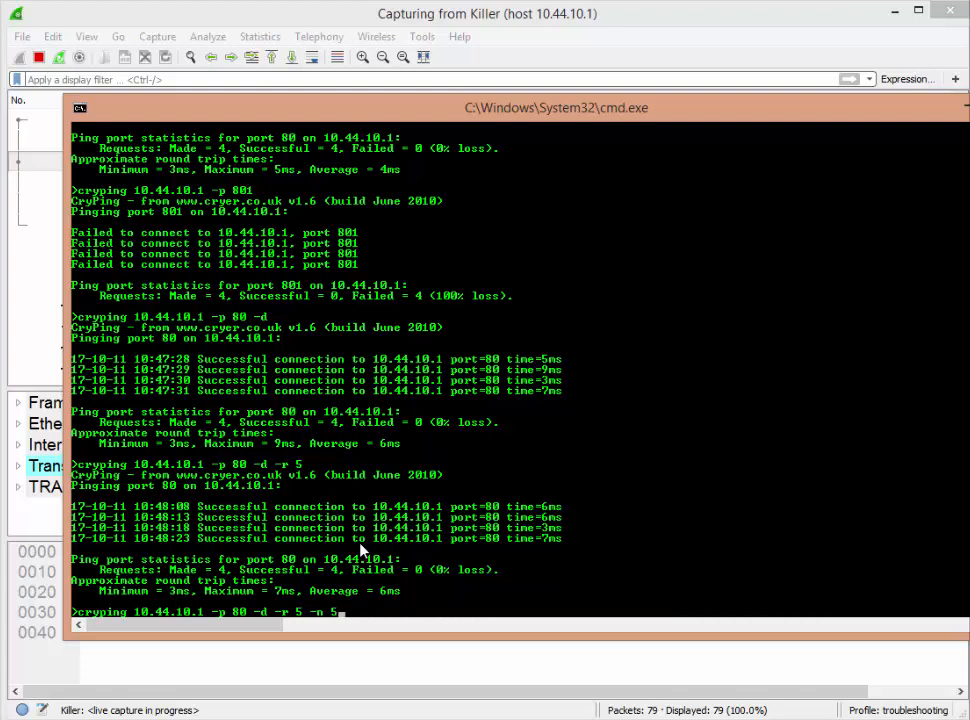